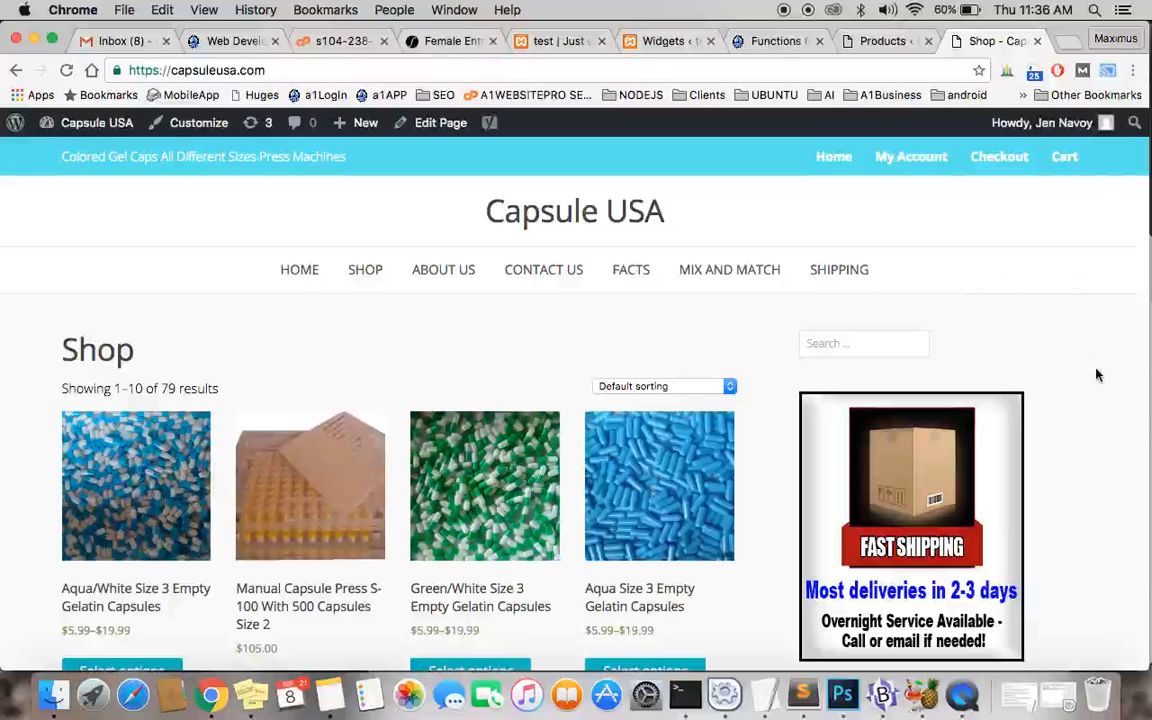
Move Manual Capsule Press S-100 to the top of Sort Products and confirm it leads the shop
{"action": "scroll", "scroll_direction": "down", "scroll_amount": 3}
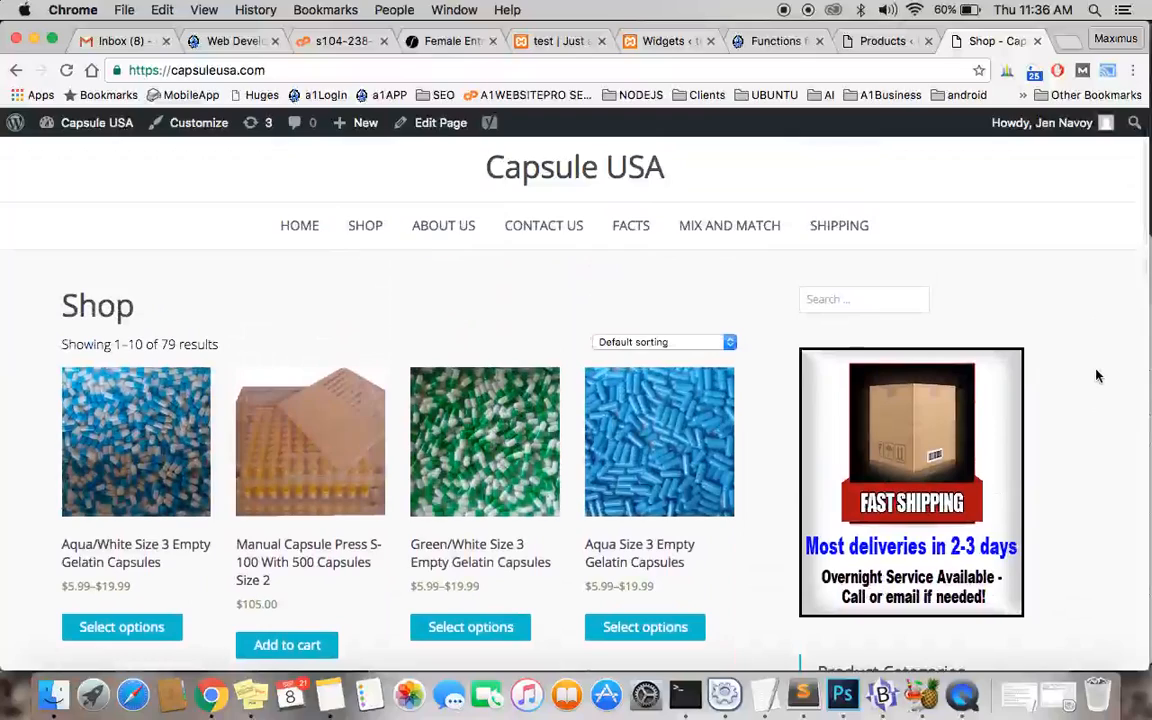
{"action": "scroll", "scroll_direction": "down", "scroll_amount": 3}
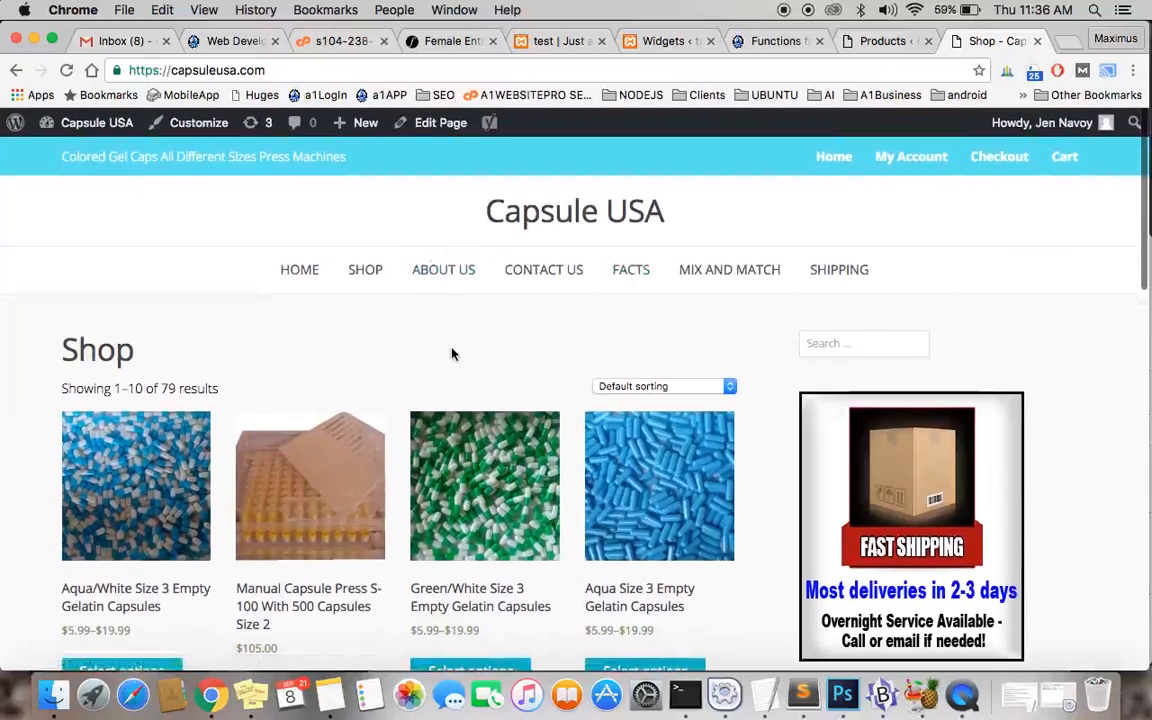
{"action": "scroll", "scroll_direction": "down", "scroll_amount": 3}
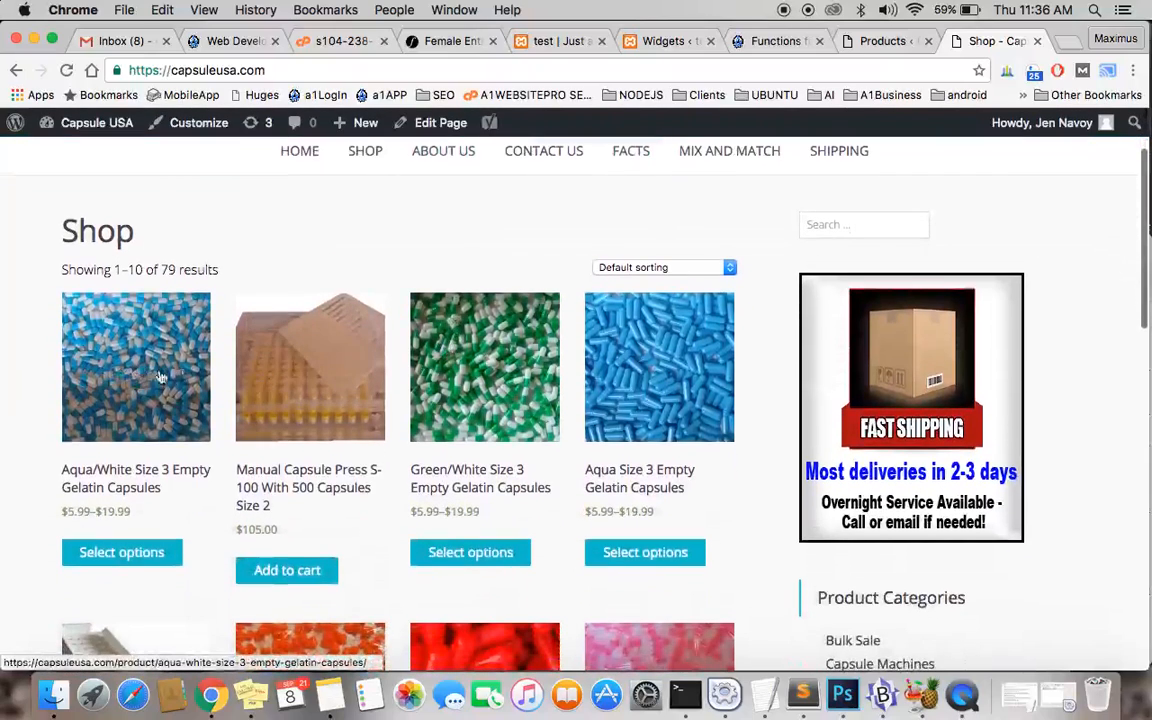
{"action": "mouse_move", "coordinate": [83, 413]}
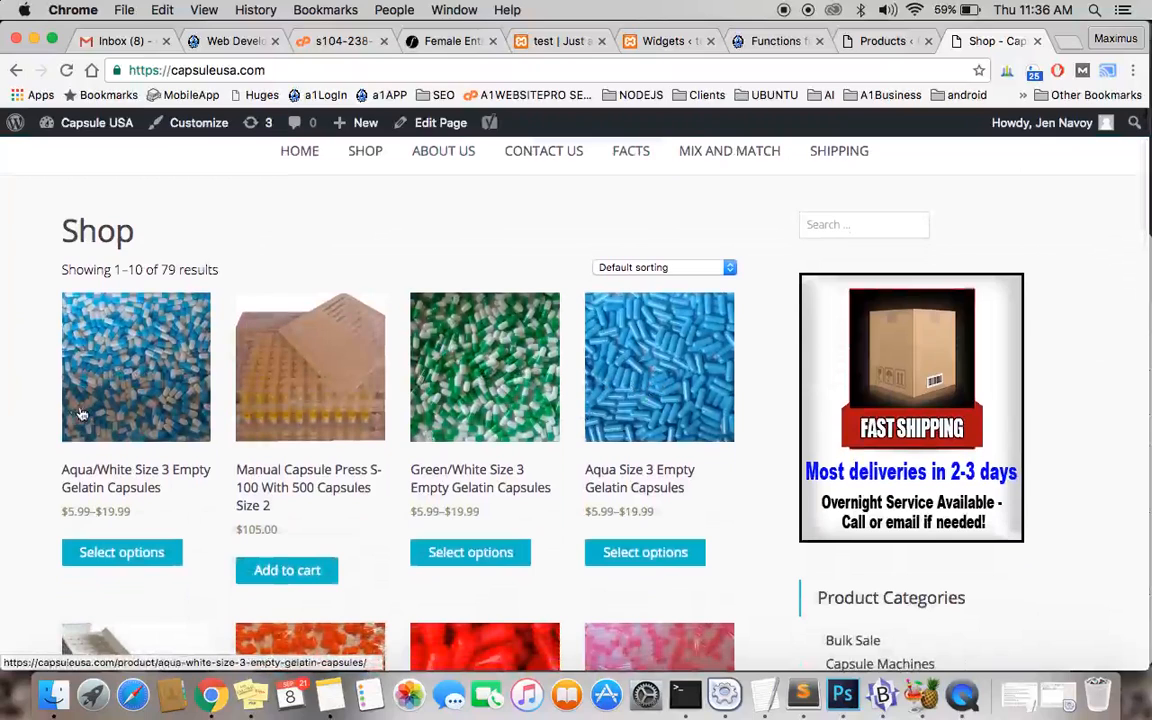
{"action": "scroll", "scroll_direction": "down", "scroll_amount": 3}
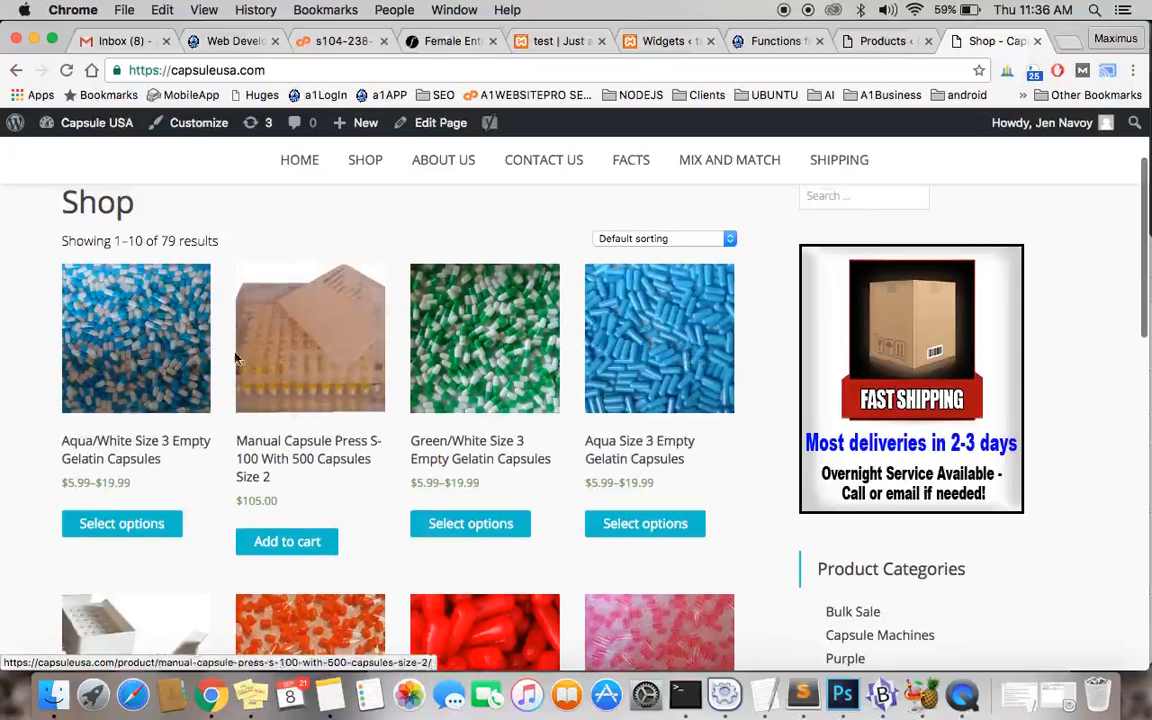
{"action": "mouse_move", "coordinate": [570, 358]}
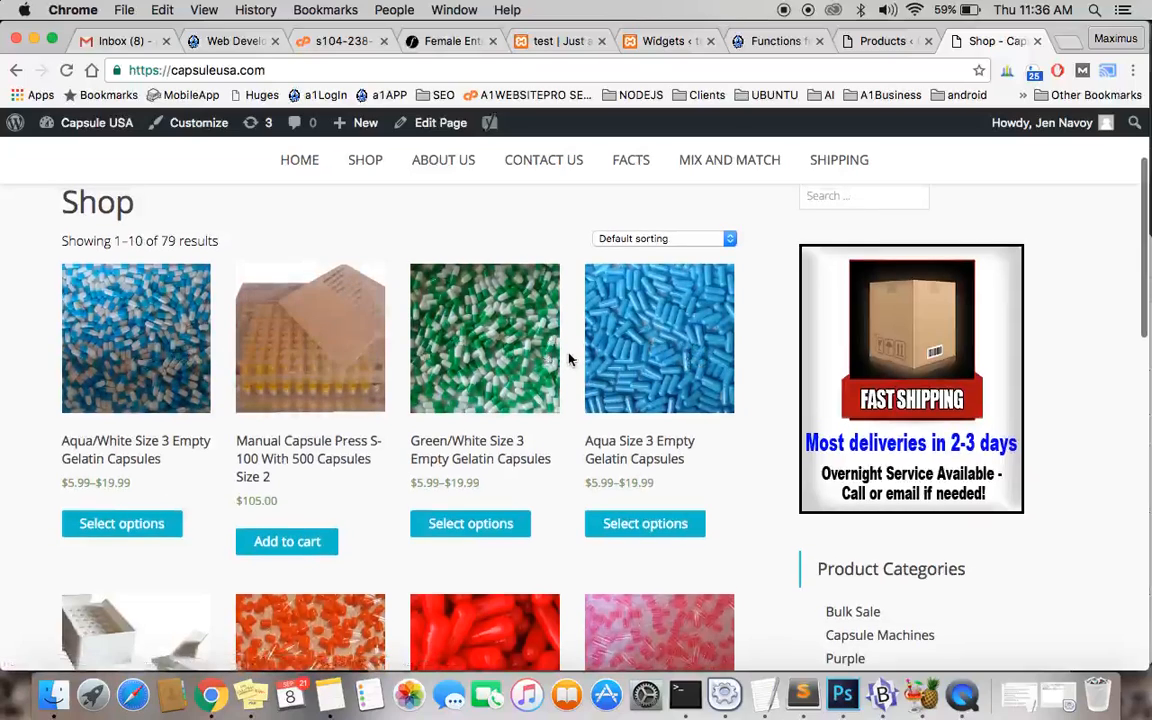
{"action": "mouse_move", "coordinate": [315, 448]}
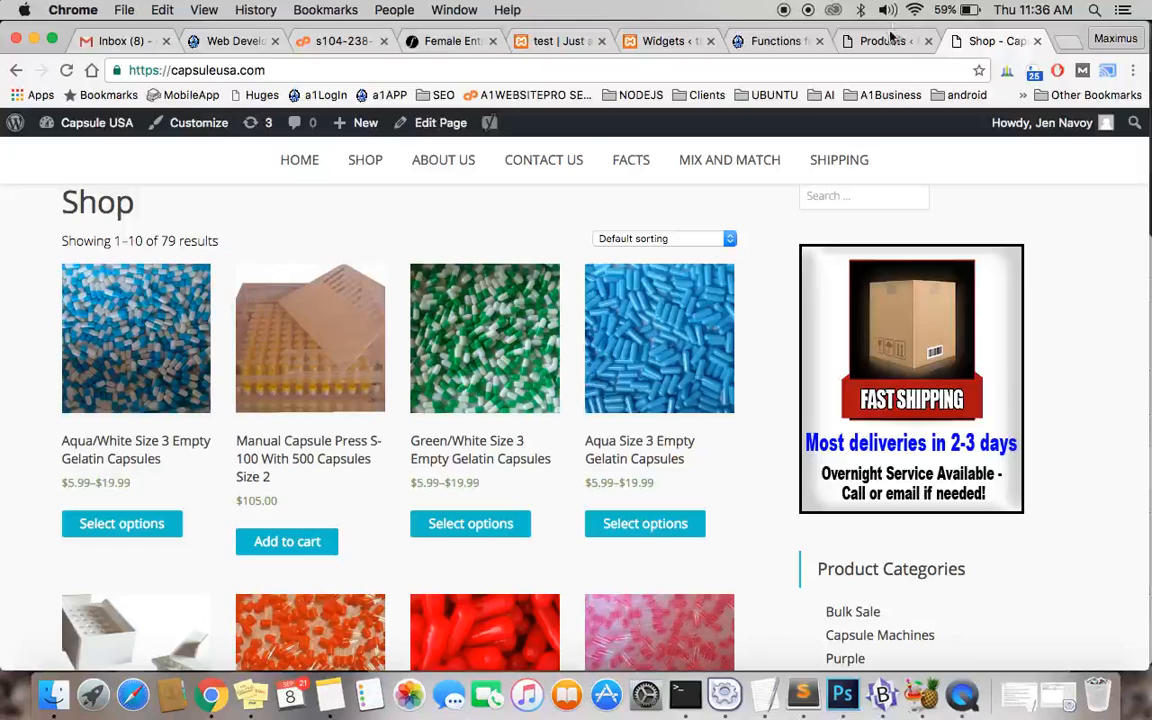
{"action": "left_click", "coordinate": [881, 41]}
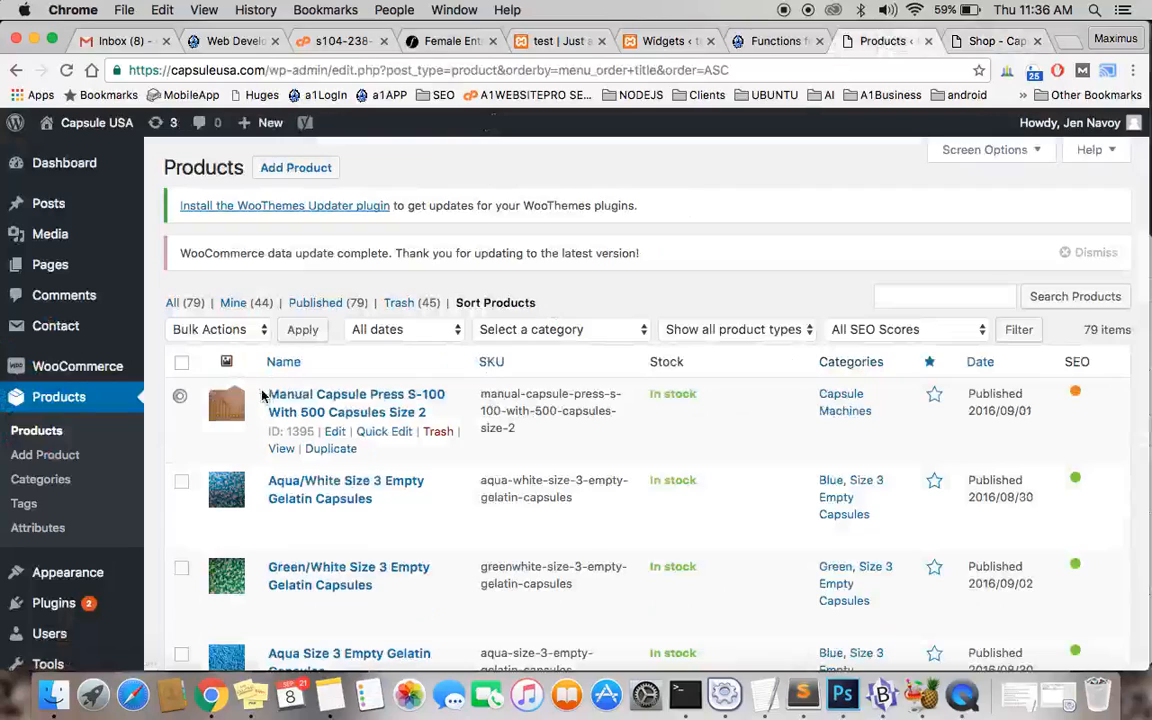
{"action": "mouse_move", "coordinate": [718, 365]}
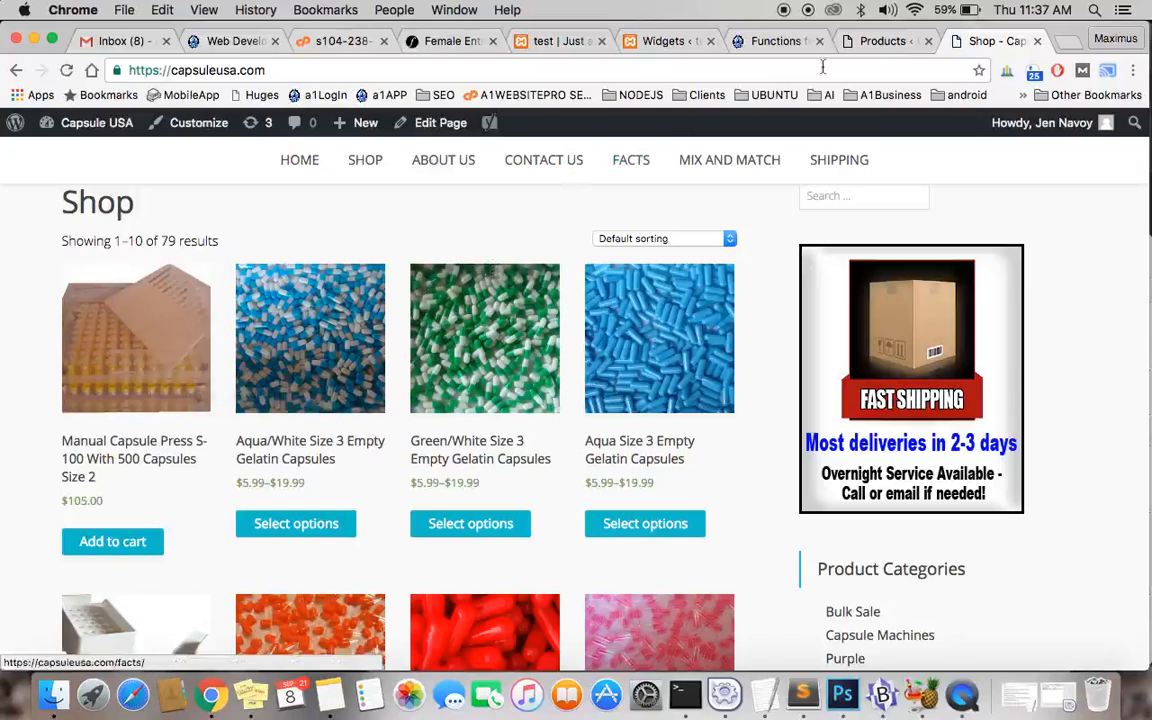
{"action": "left_click", "coordinate": [884, 41]}
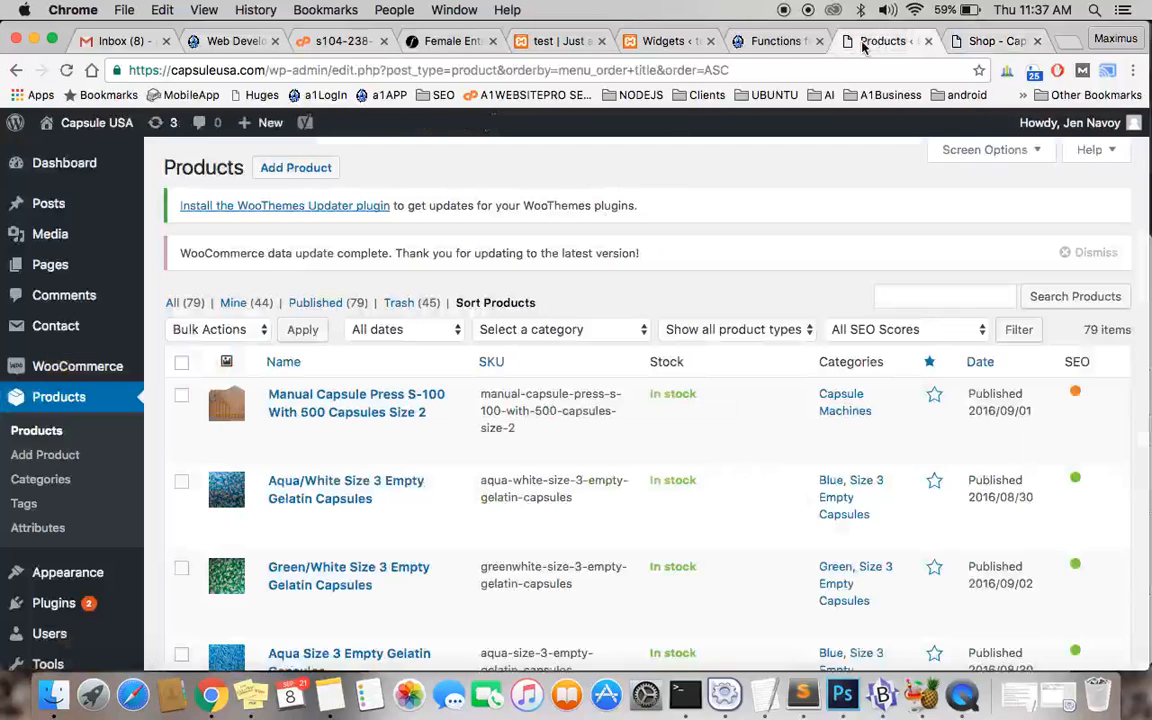
{"action": "mouse_move", "coordinate": [77, 366]}
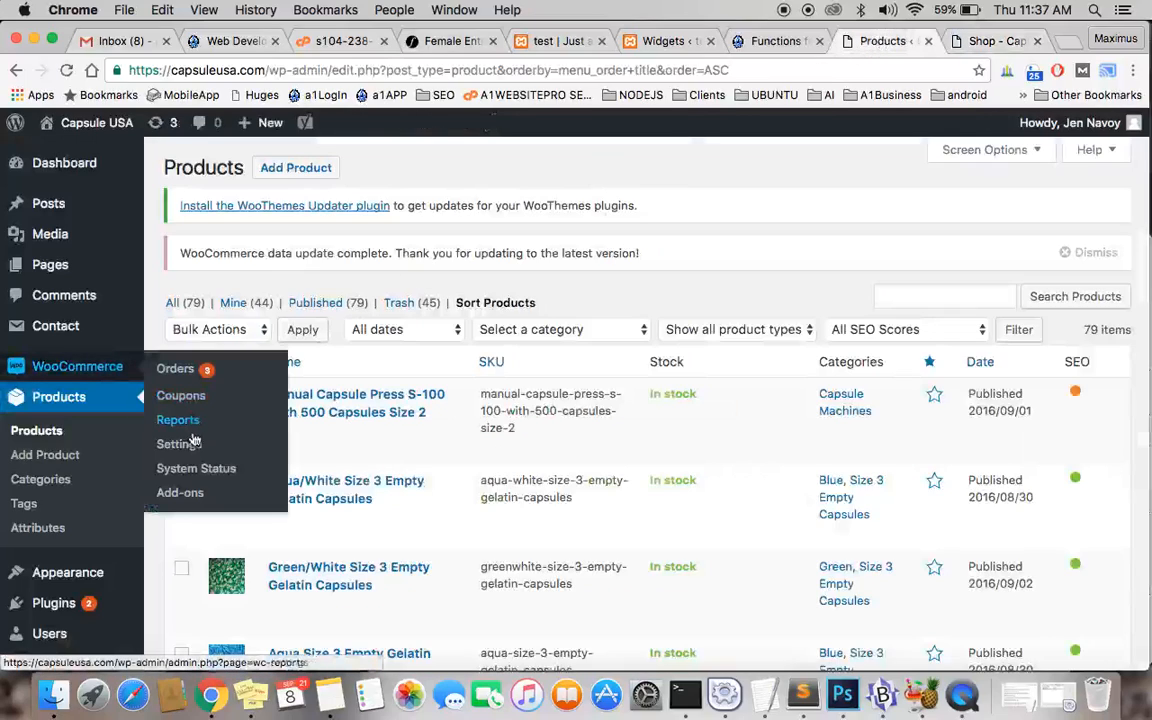
Go to WooCommerce Settings > Products > Display
{"action": "left_click", "coordinate": [179, 443]}
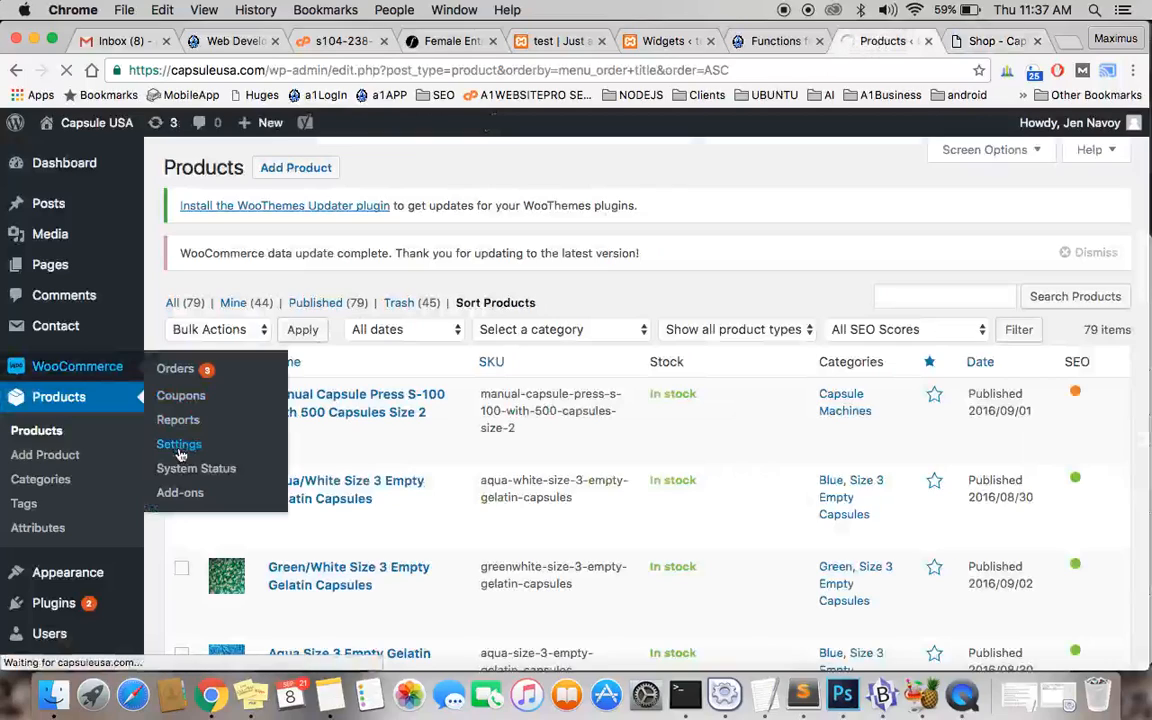
{"action": "left_click", "coordinate": [179, 444]}
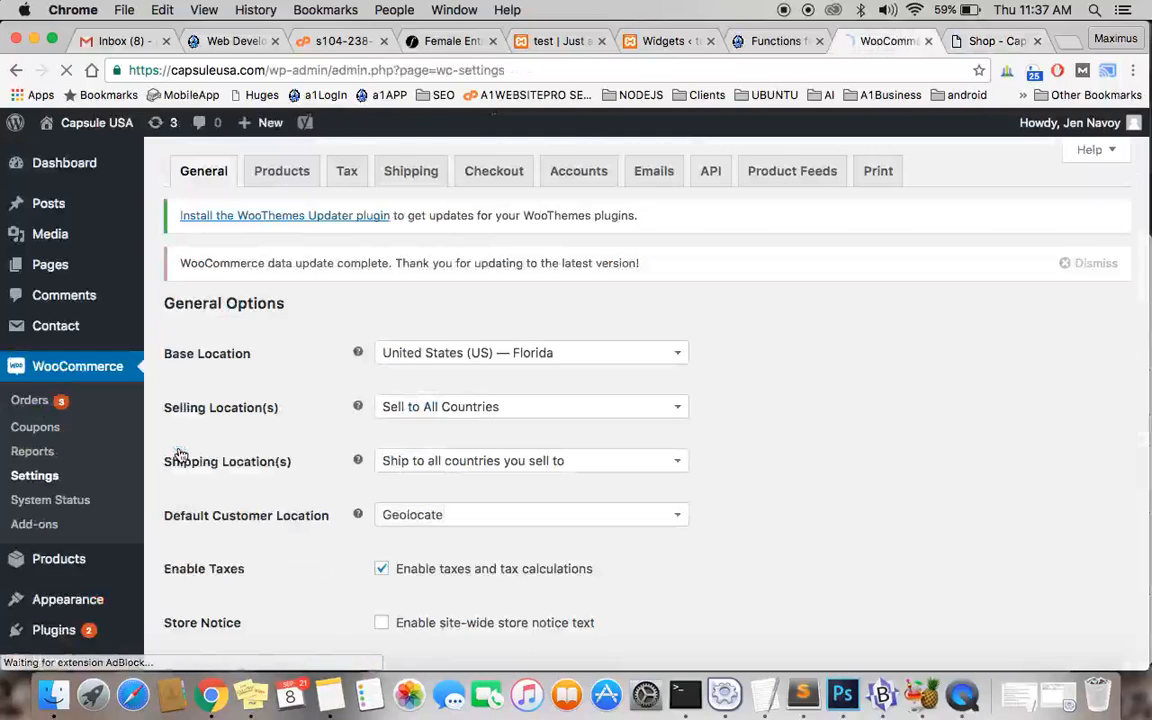
{"action": "left_click", "coordinate": [270, 122]}
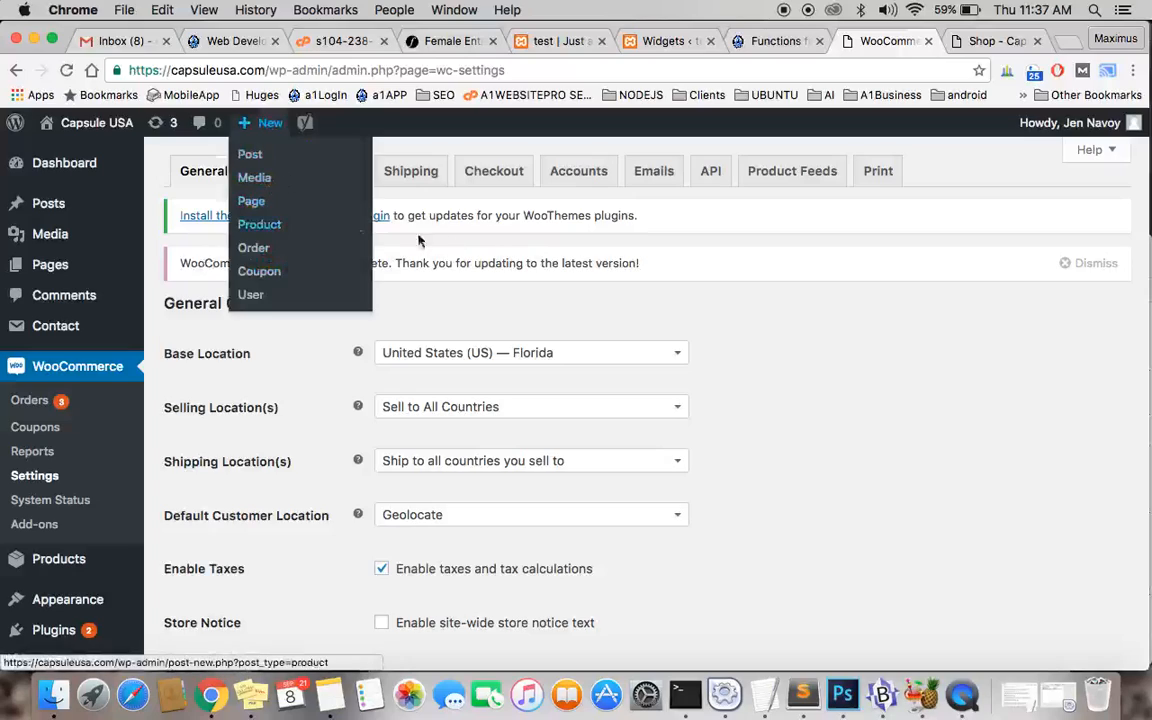
{"action": "left_click", "coordinate": [281, 170]}
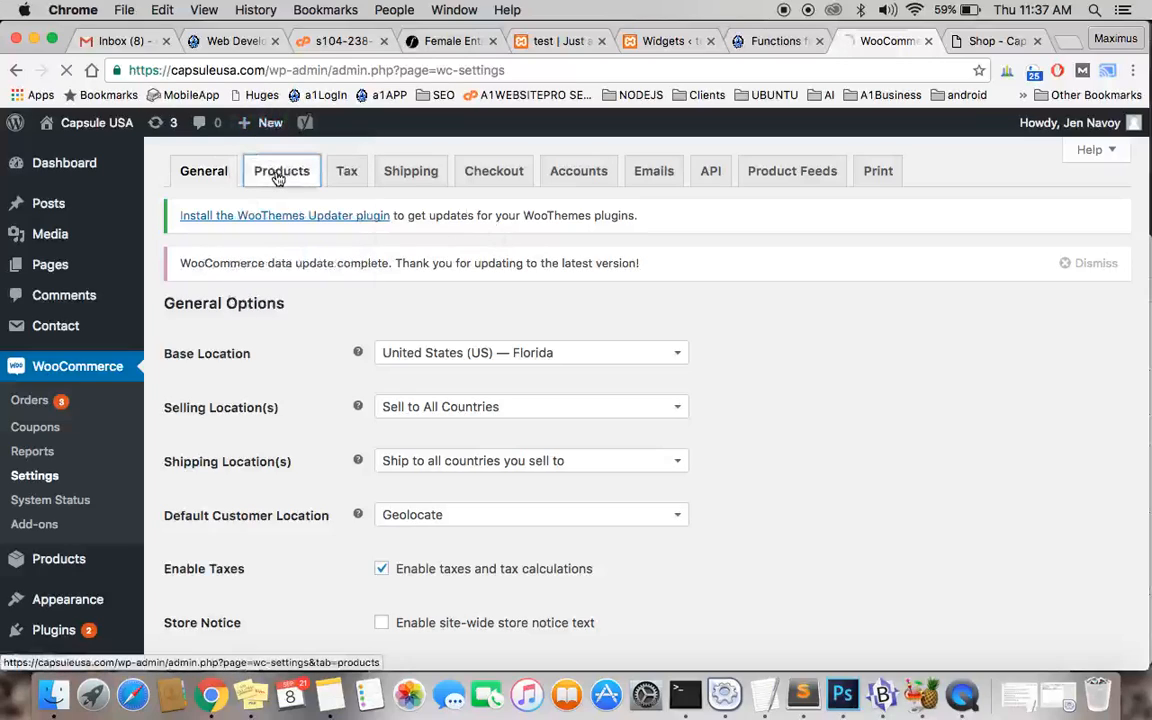
{"action": "left_click", "coordinate": [281, 170]}
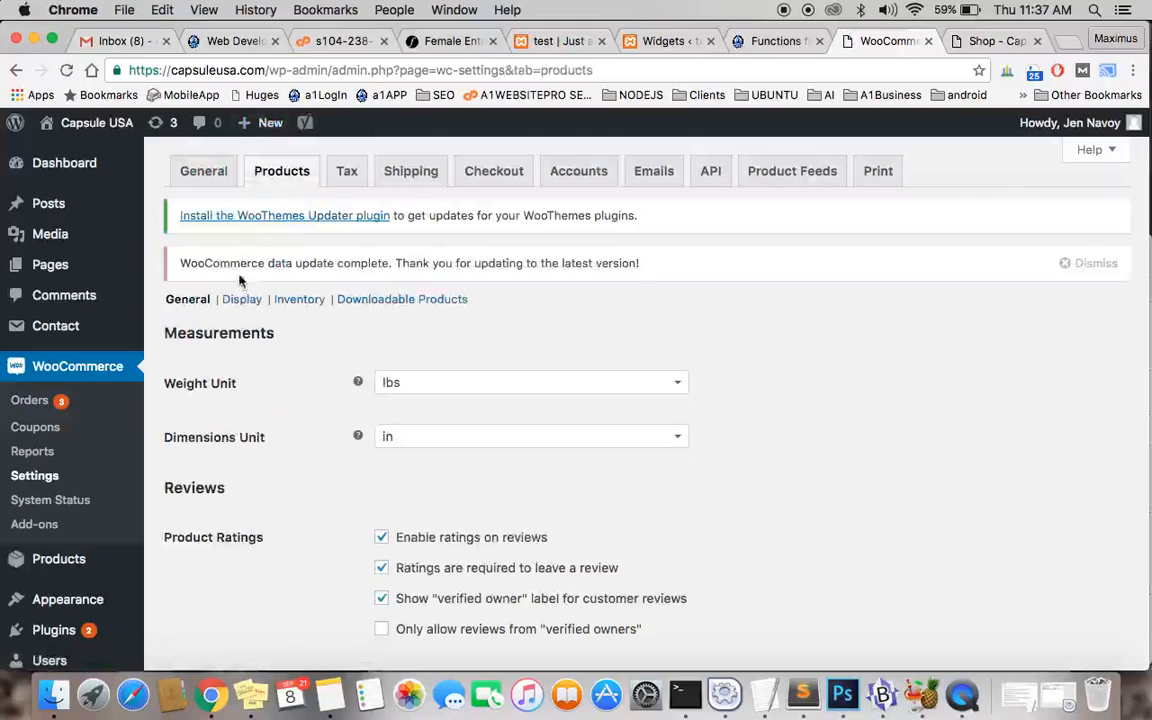
{"action": "left_click", "coordinate": [241, 299]}
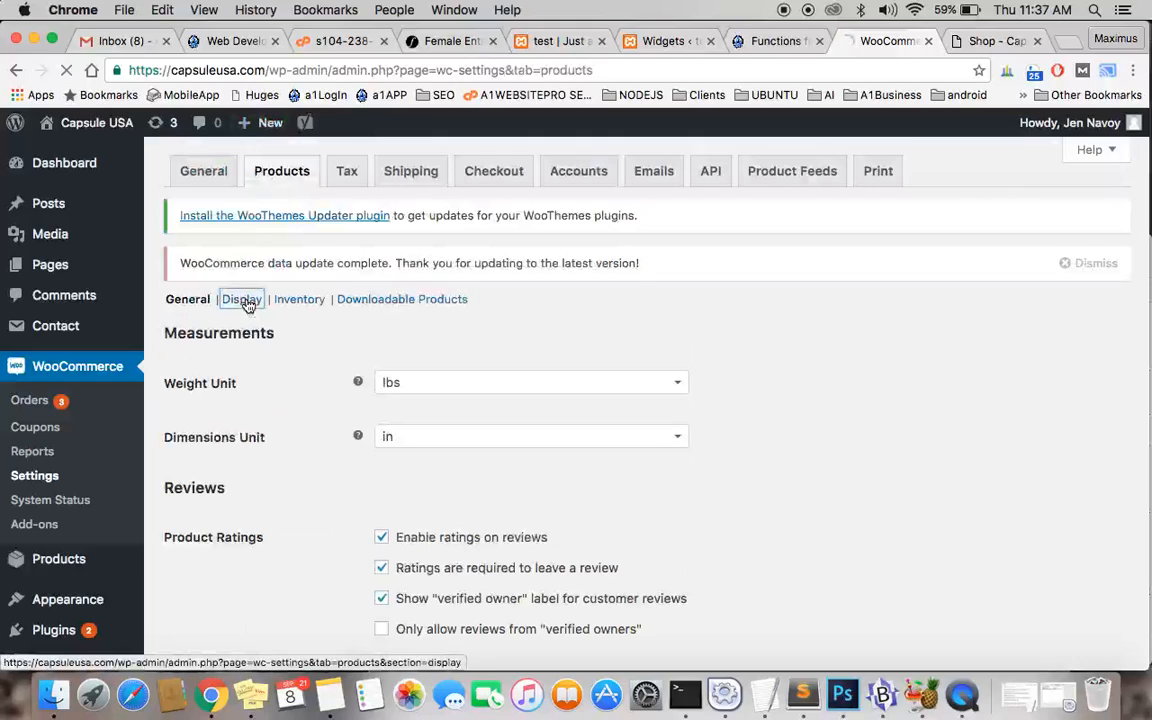
{"action": "left_click", "coordinate": [241, 299]}
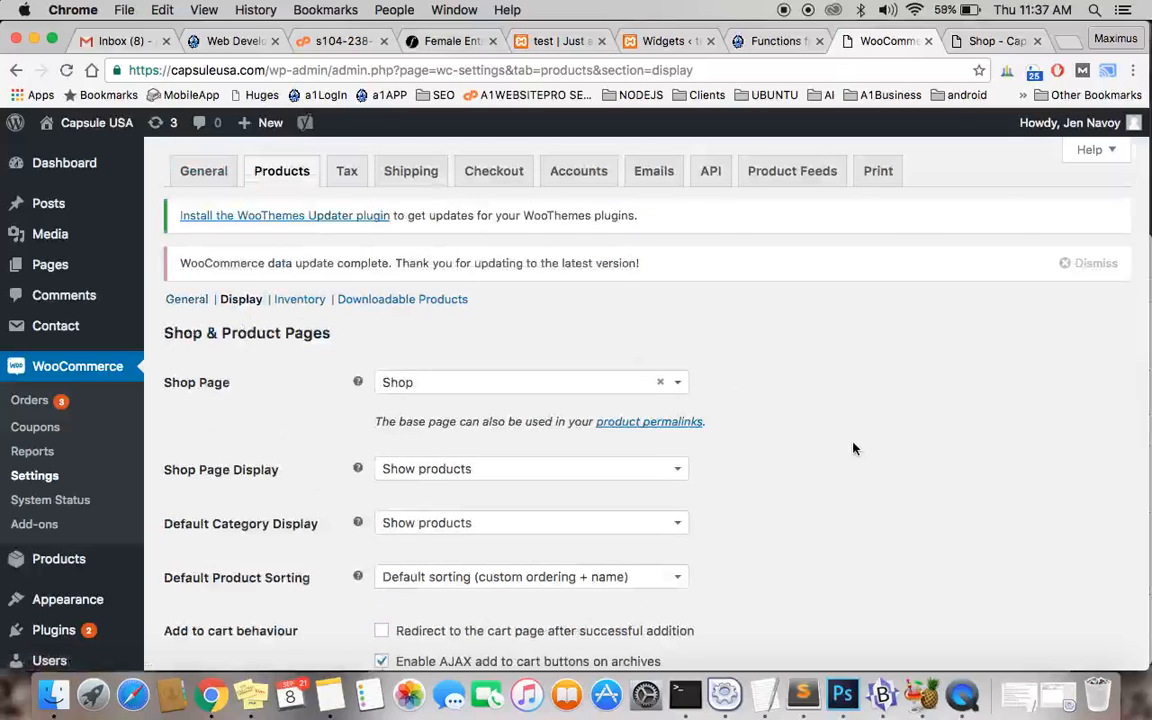
{"action": "scroll", "scroll_direction": "down", "scroll_amount": 3}
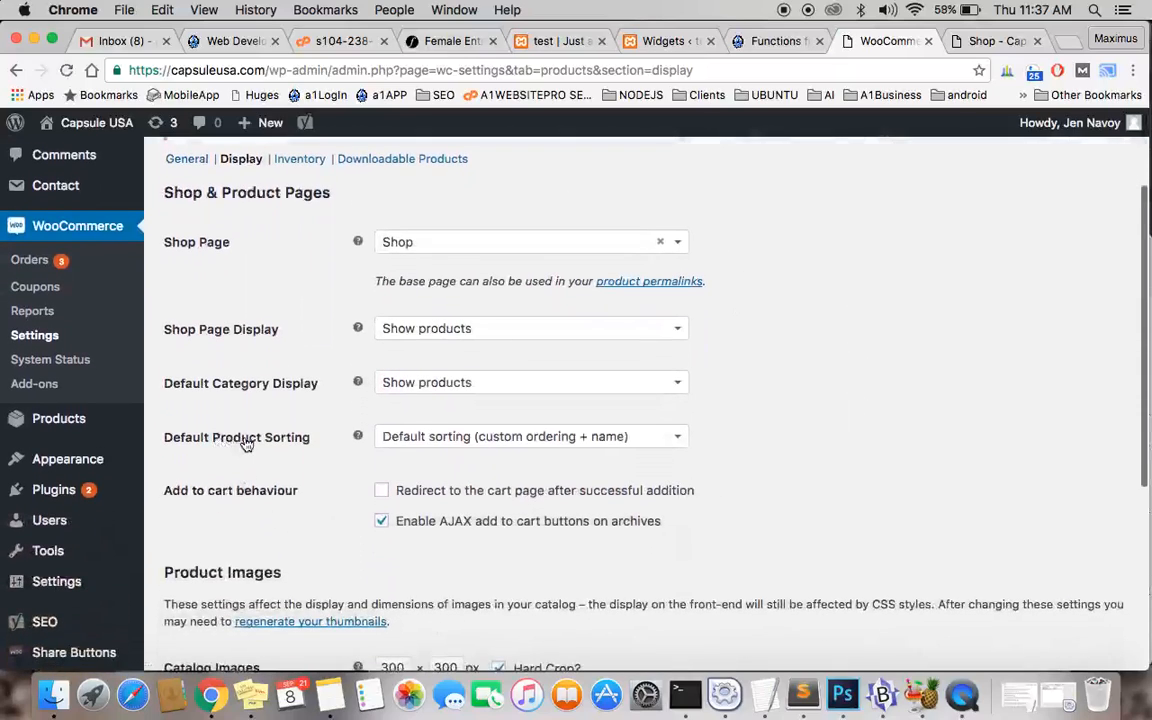
{"action": "mouse_move", "coordinate": [668, 479]}
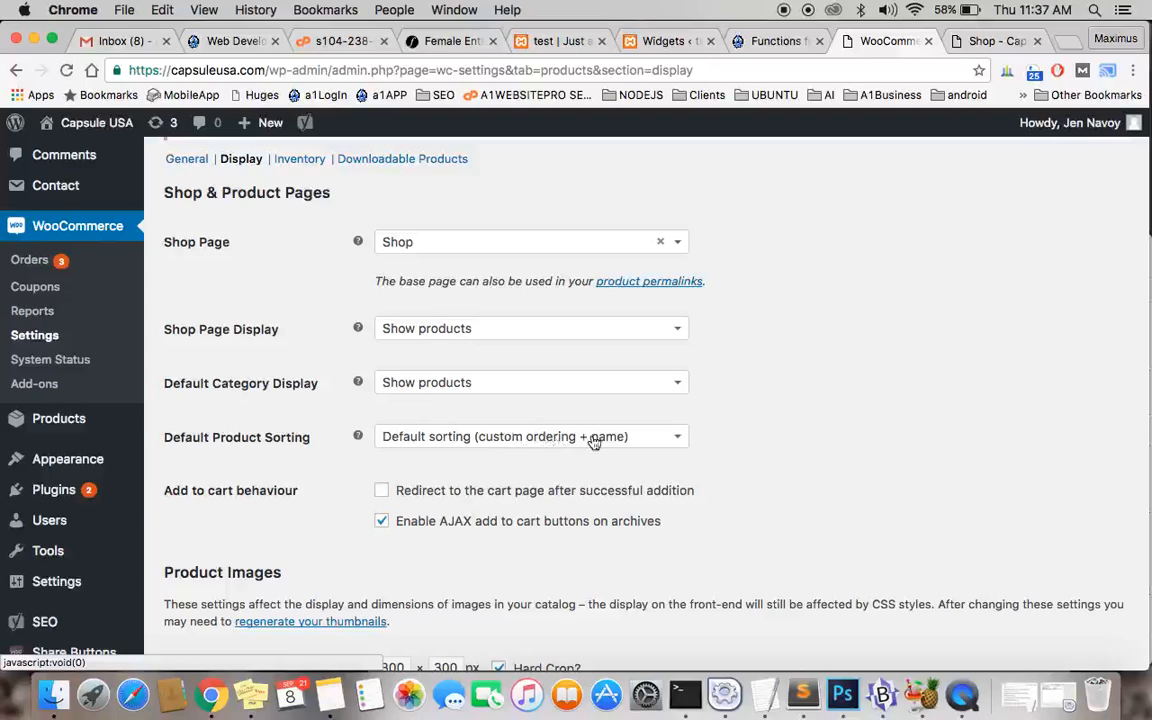
Set Default Product Sorting to 'Default sorting (custom ordering + name)' and compare with the shop
{"action": "left_click", "coordinate": [531, 436]}
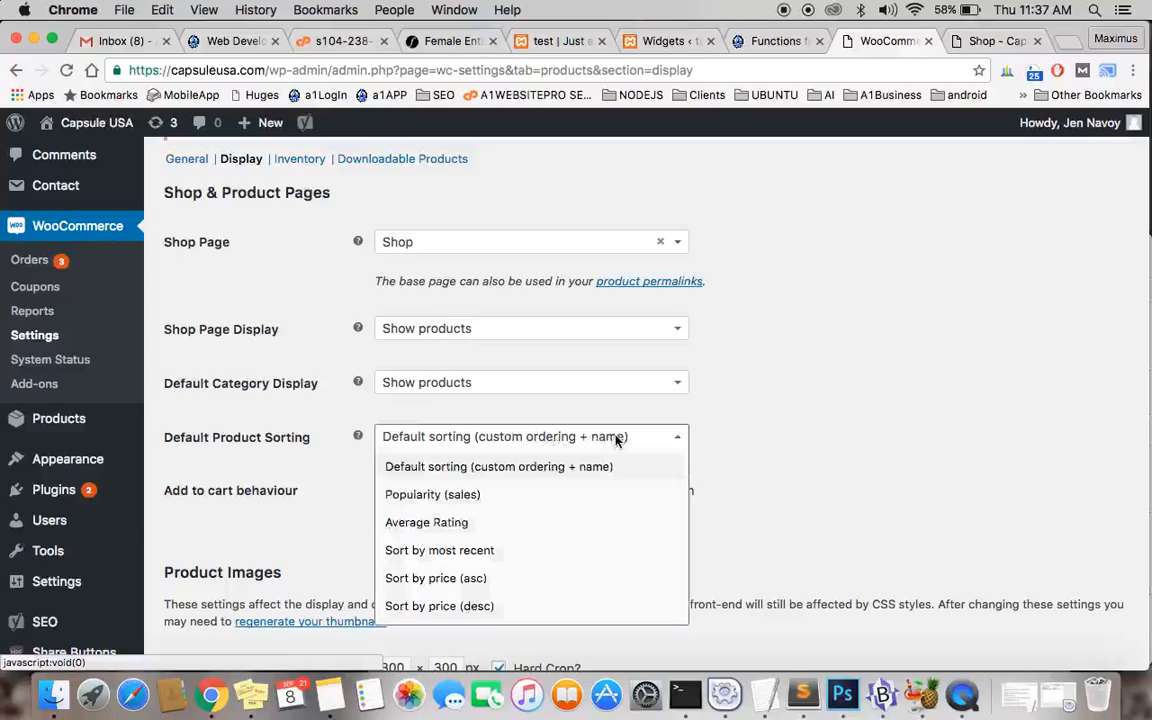
{"action": "mouse_move", "coordinate": [555, 480]}
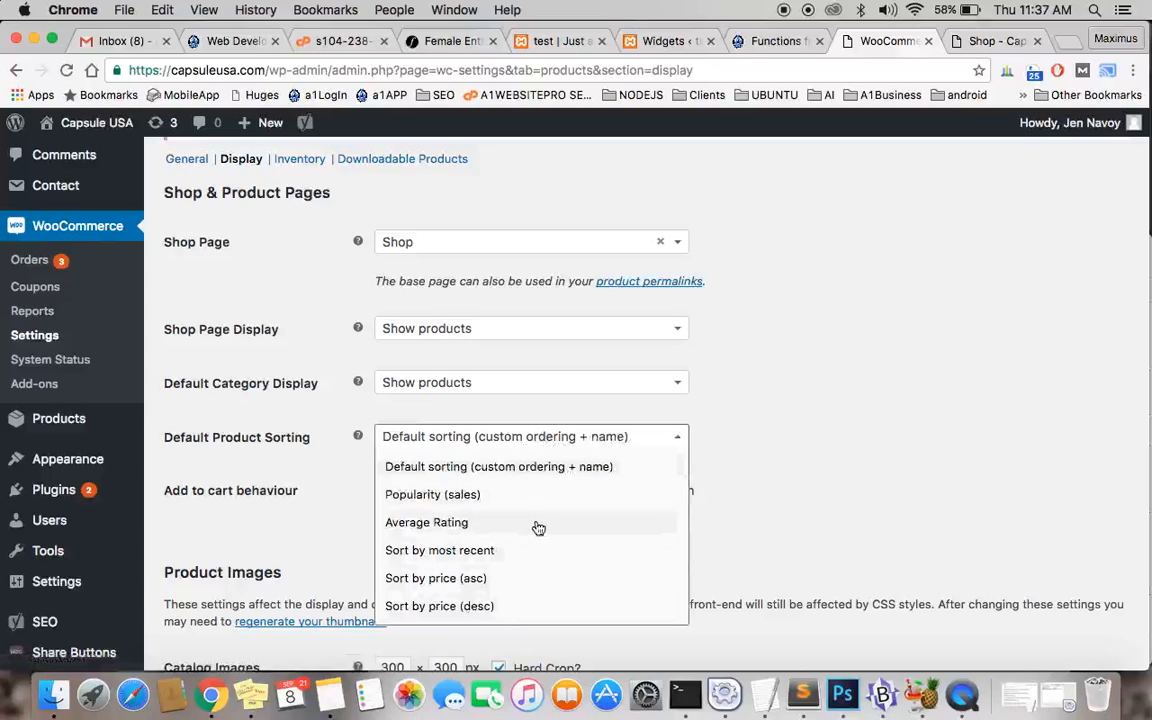
{"action": "mouse_move", "coordinate": [560, 478]}
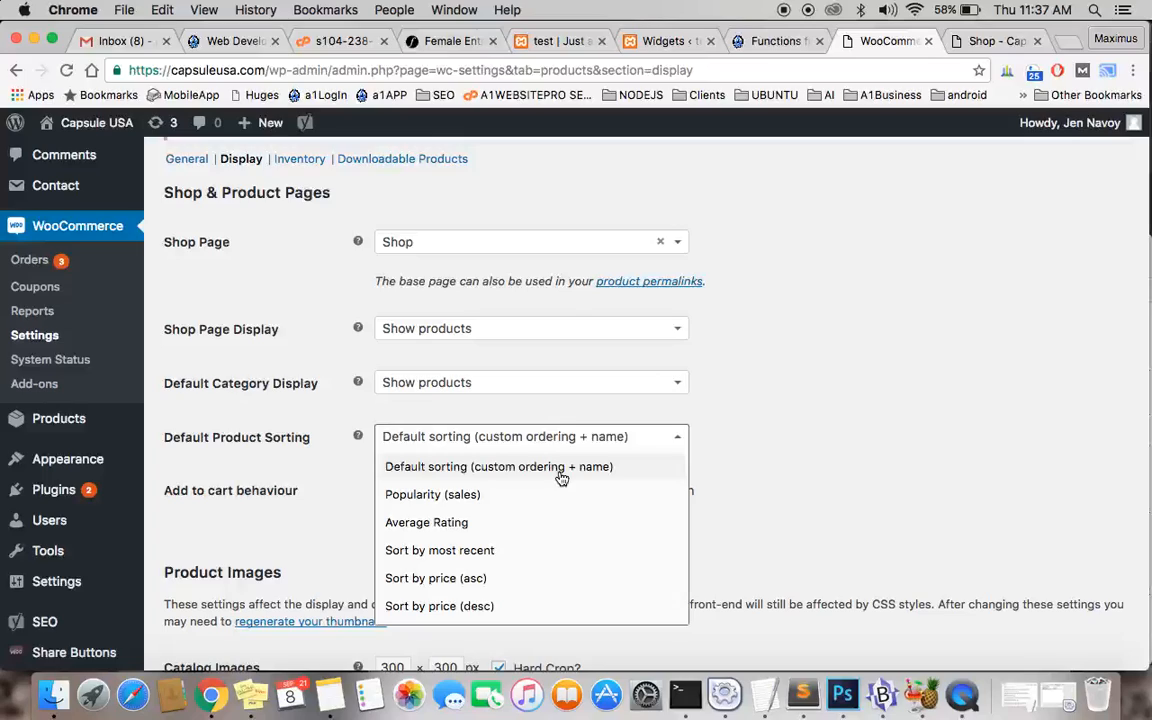
{"action": "left_click", "coordinate": [498, 466]}
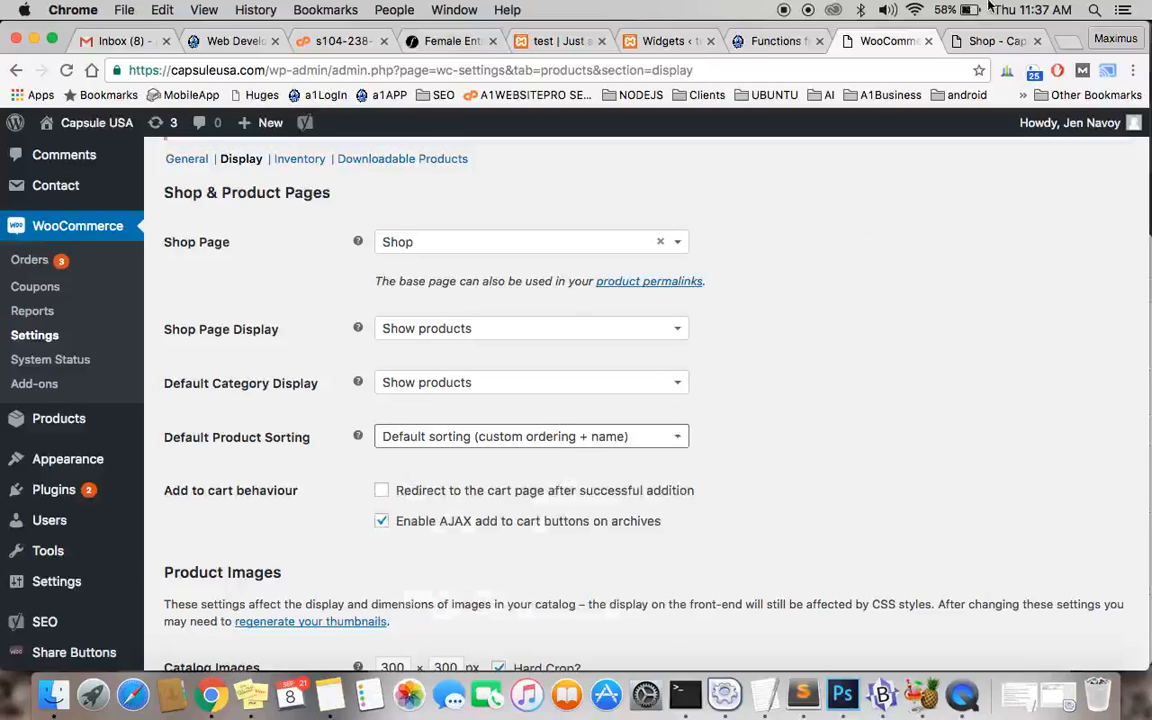
{"action": "left_click", "coordinate": [990, 41]}
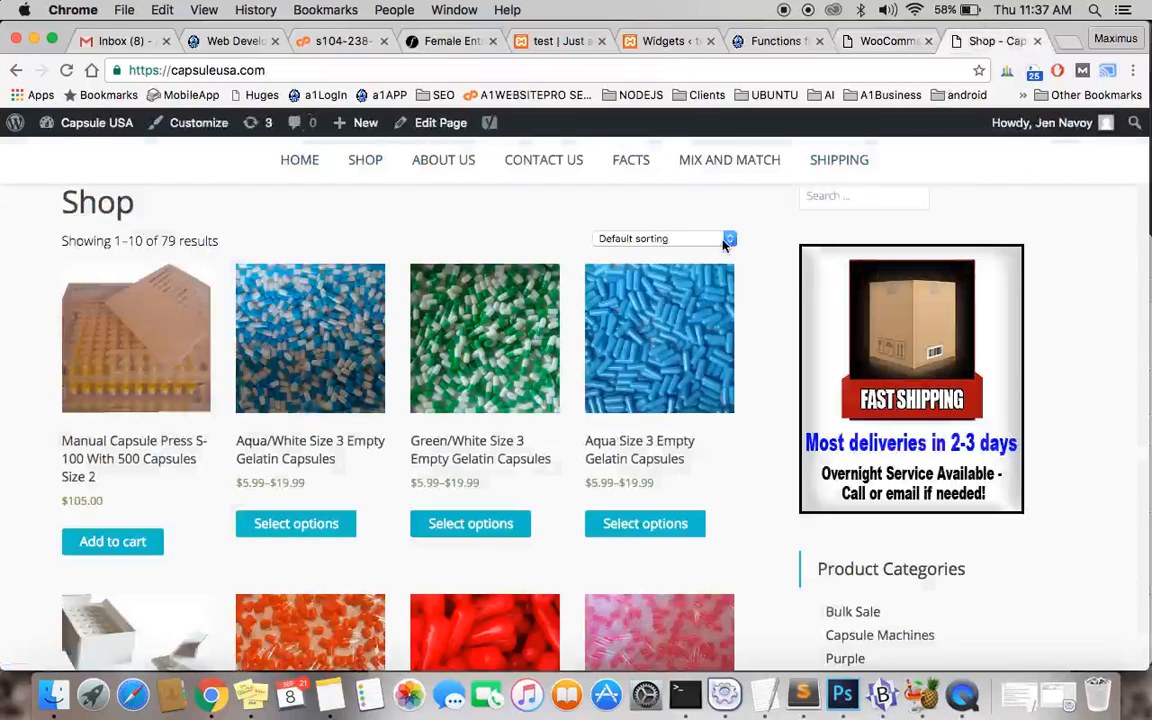
{"action": "left_click", "coordinate": [662, 238]}
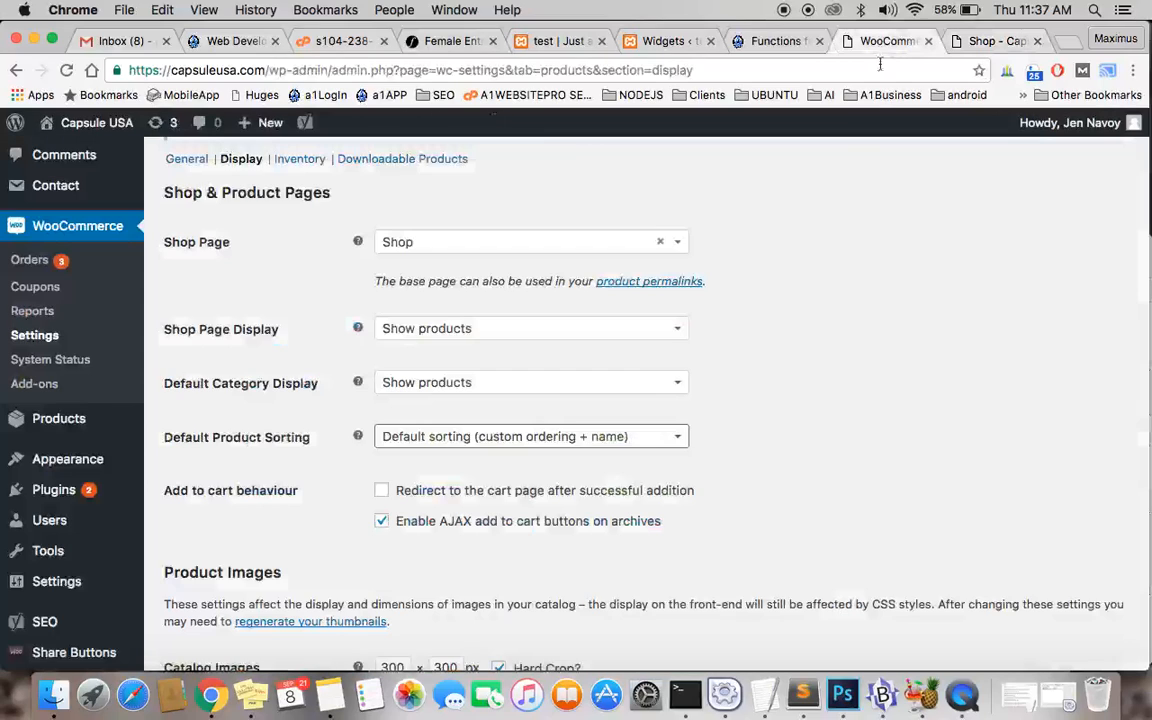
{"action": "scroll", "scroll_direction": "down", "scroll_amount": 3}
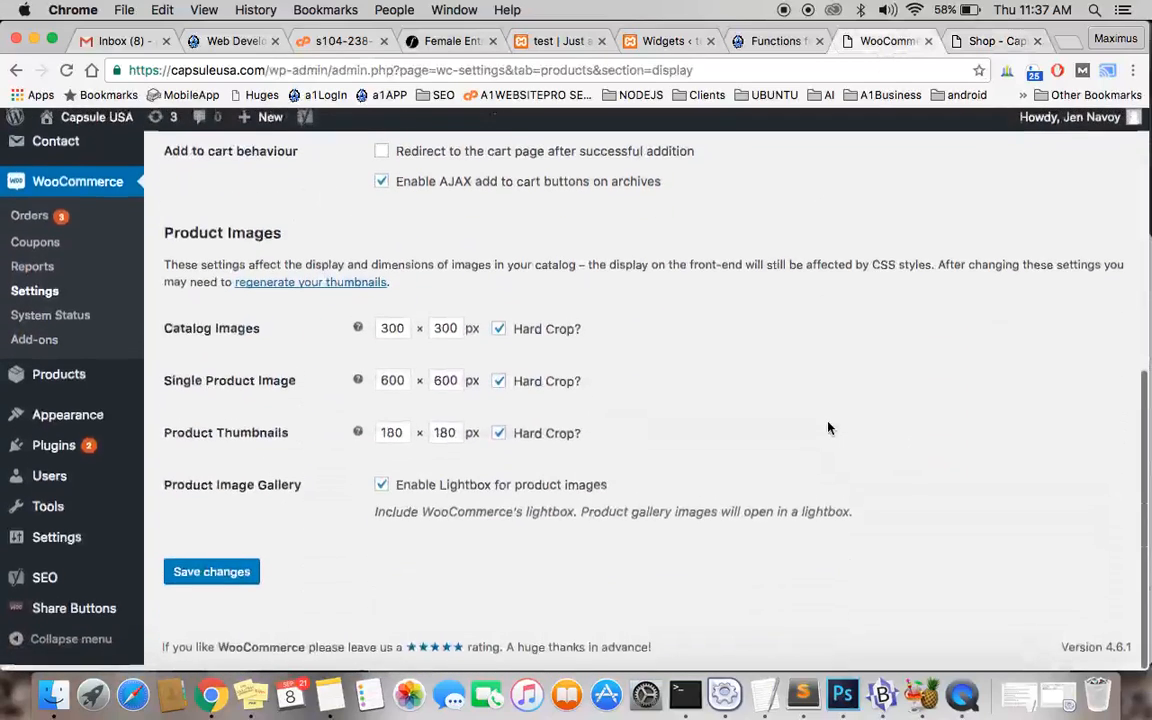
Save the display settings and open the 79-item admin product list
{"action": "left_click", "coordinate": [211, 571]}
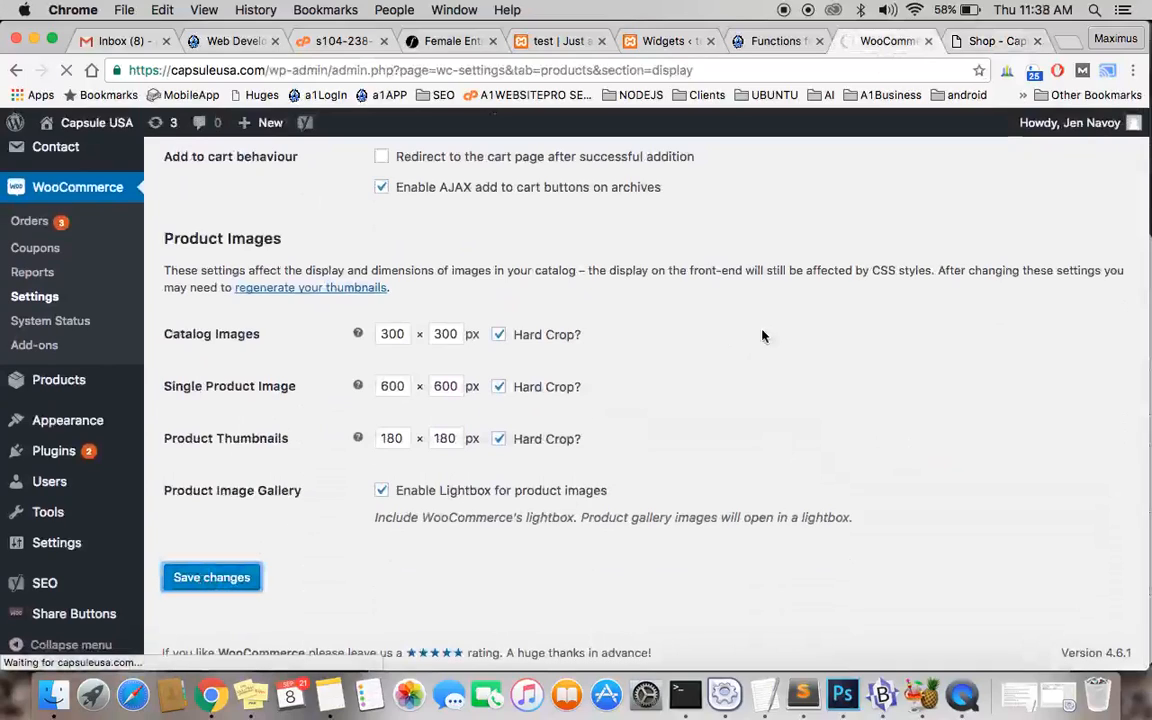
{"action": "left_click", "coordinate": [211, 577]}
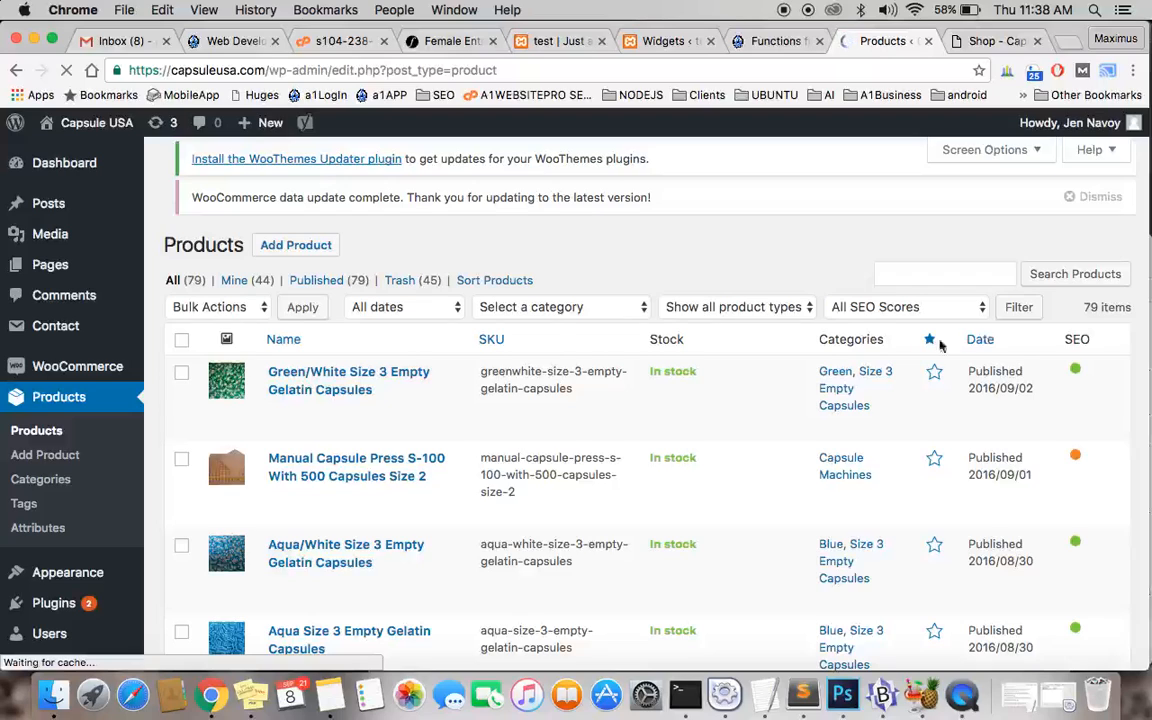
{"action": "scroll", "scroll_direction": "down", "scroll_amount": 3}
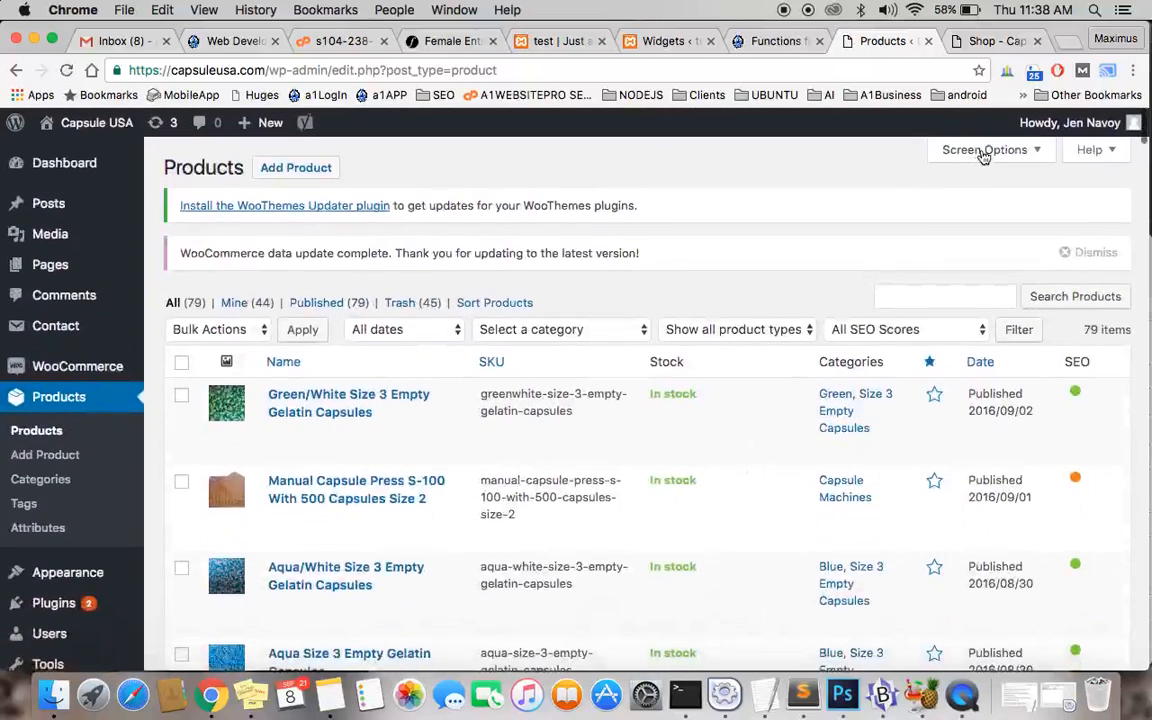
Apply 200 items per page in Screen Options, then view the shop page
{"action": "left_click", "coordinate": [984, 149]}
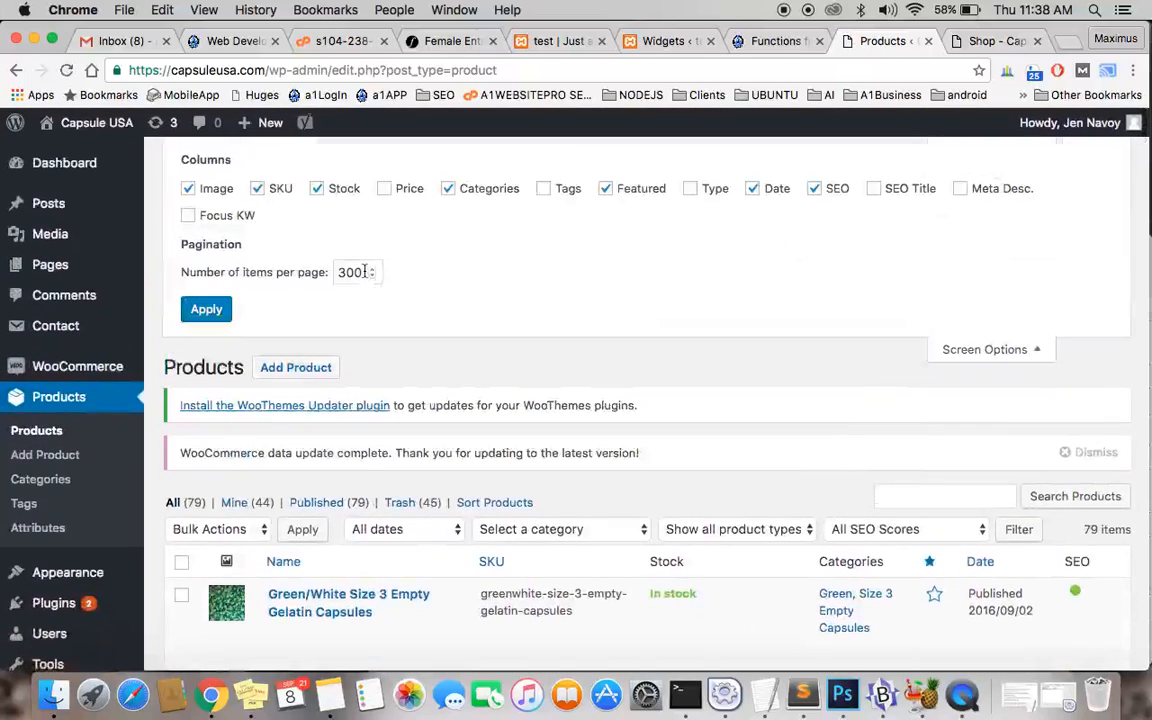
{"action": "left_click", "coordinate": [350, 272]}
{"action": "type", "text": "200"}
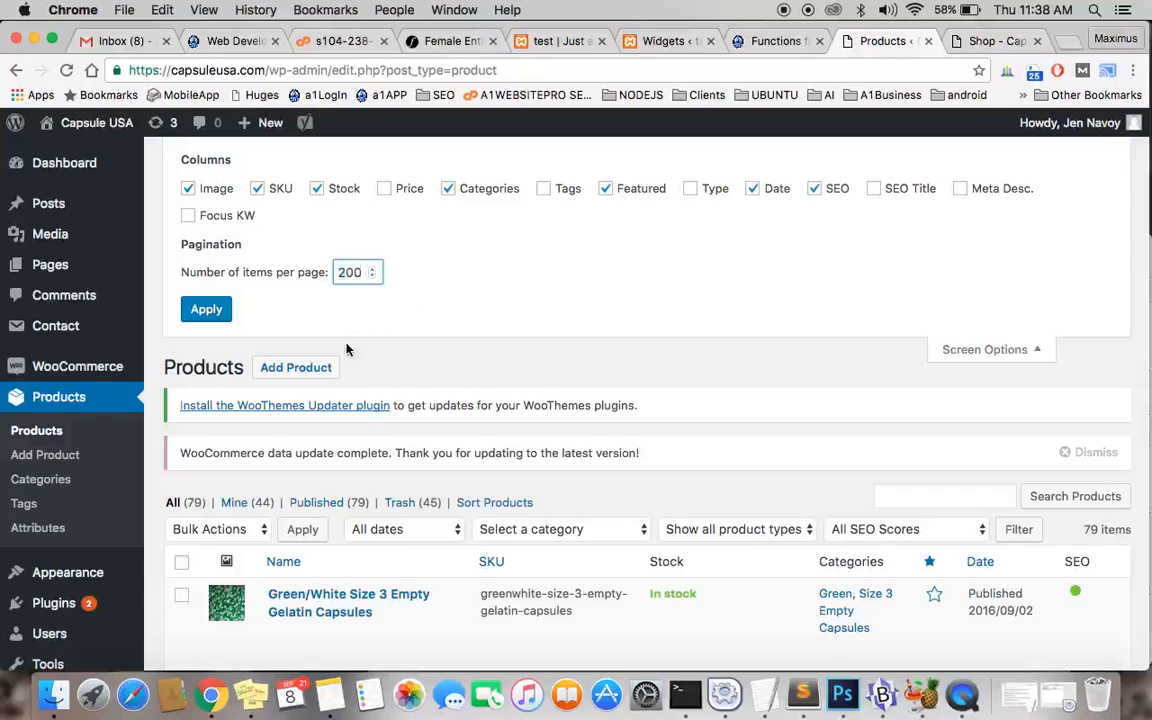
{"action": "left_click", "coordinate": [205, 308]}
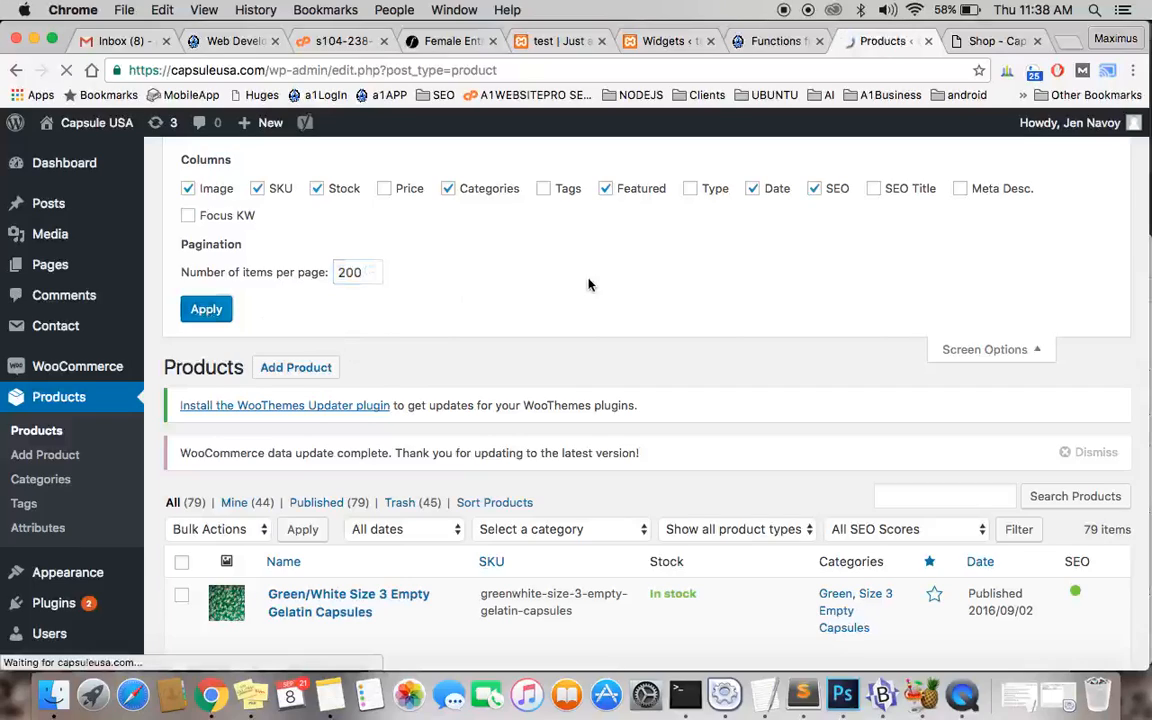
{"action": "scroll", "scroll_direction": "down", "scroll_amount": 3}
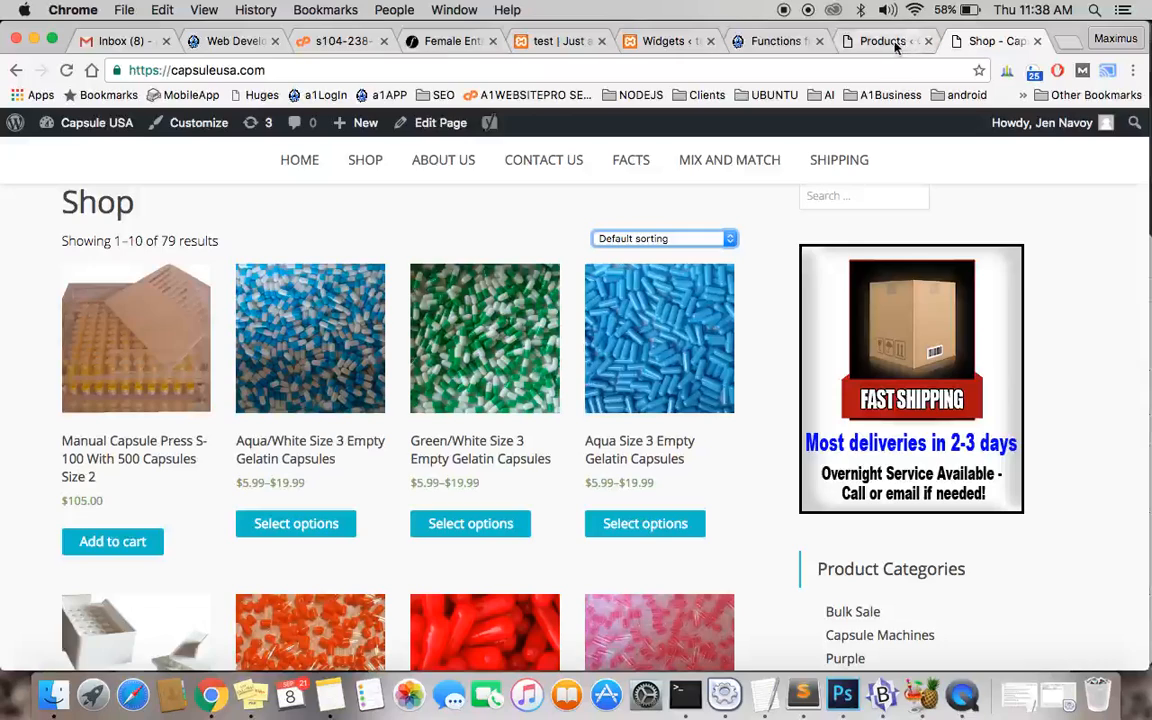
In Sort Products, place Green/White Size 3 capsules above Aqua/White Size 3
{"action": "left_click", "coordinate": [882, 41]}
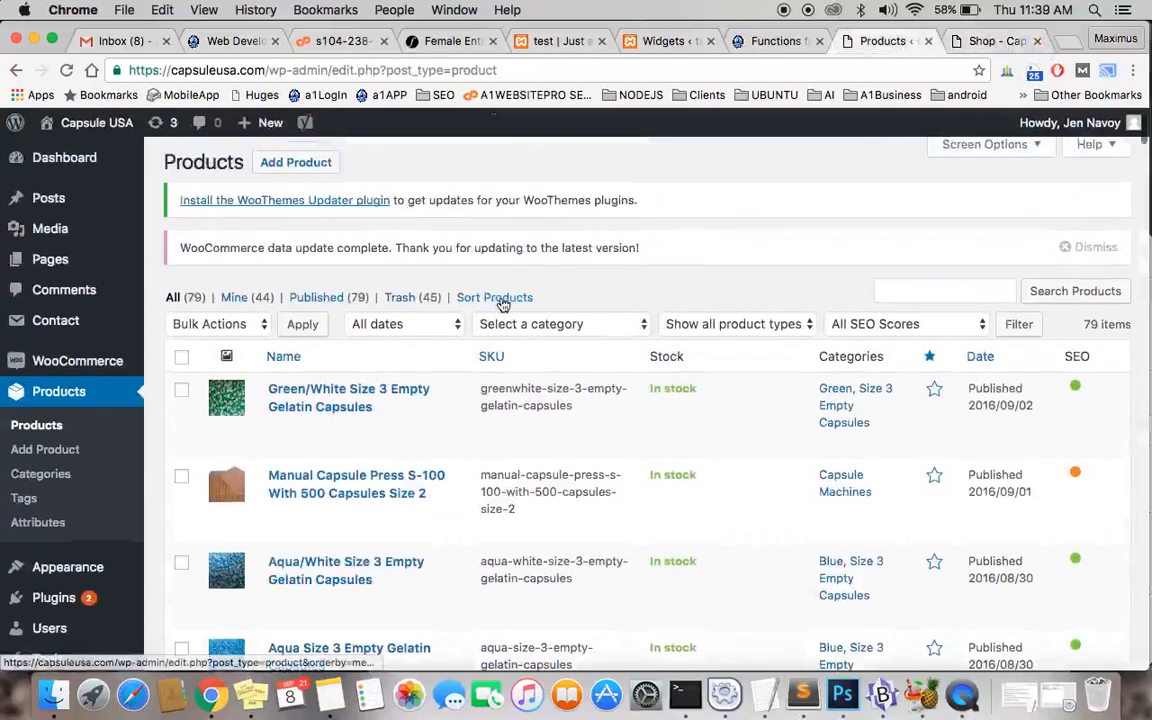
{"action": "left_click", "coordinate": [494, 297]}
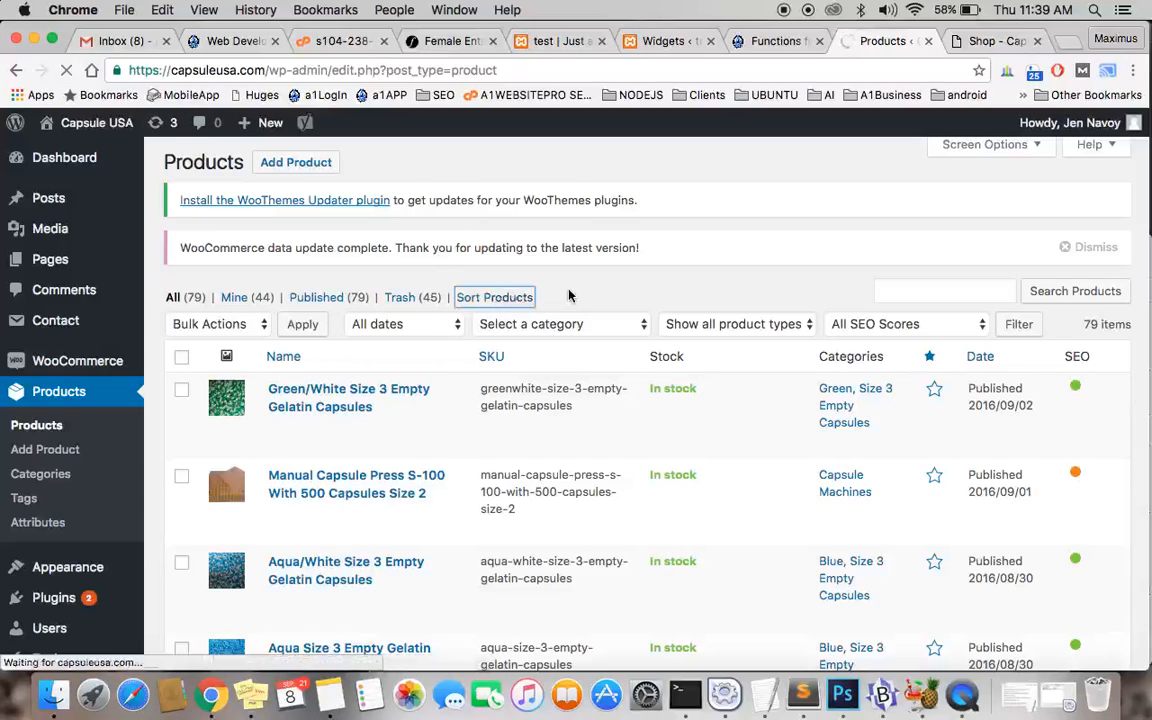
{"action": "left_click", "coordinate": [494, 297]}
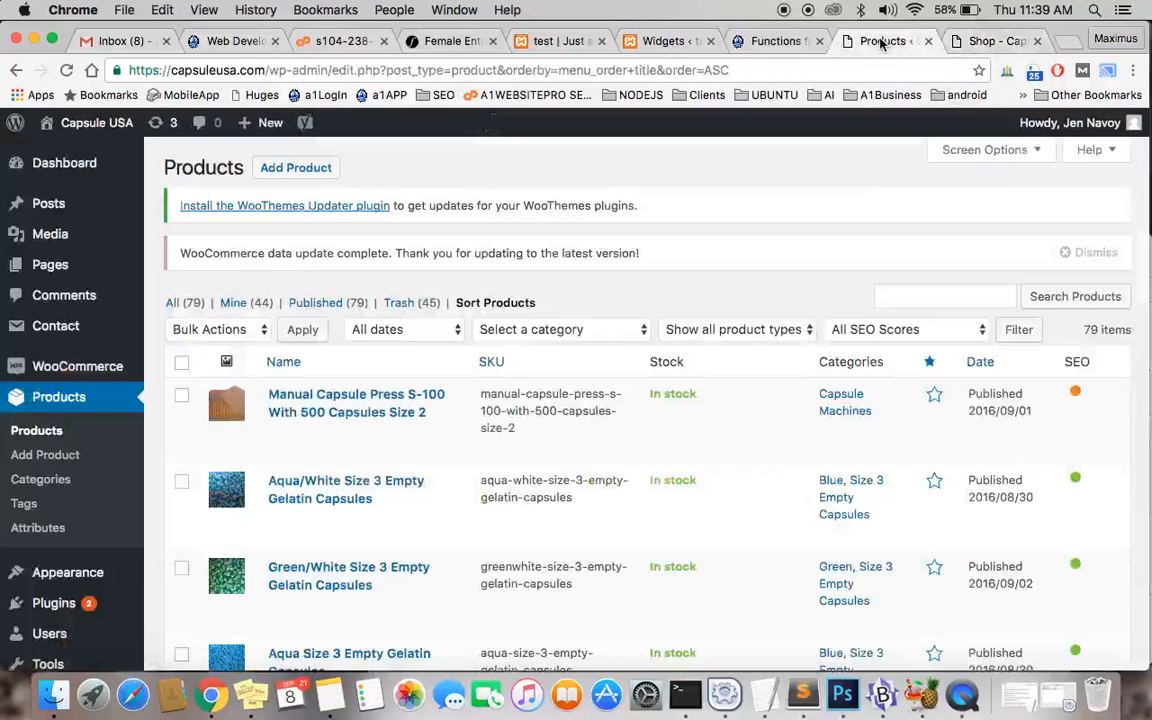
{"action": "mouse_move", "coordinate": [349, 575]}
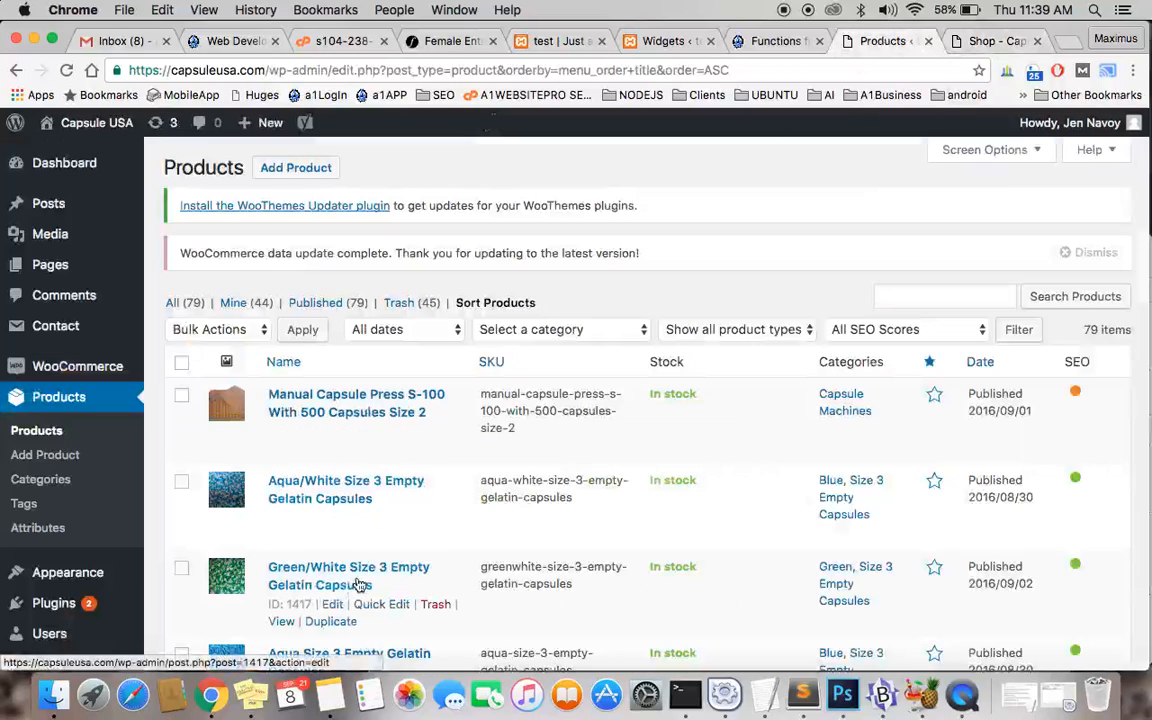
{"action": "mouse_move", "coordinate": [398, 548]}
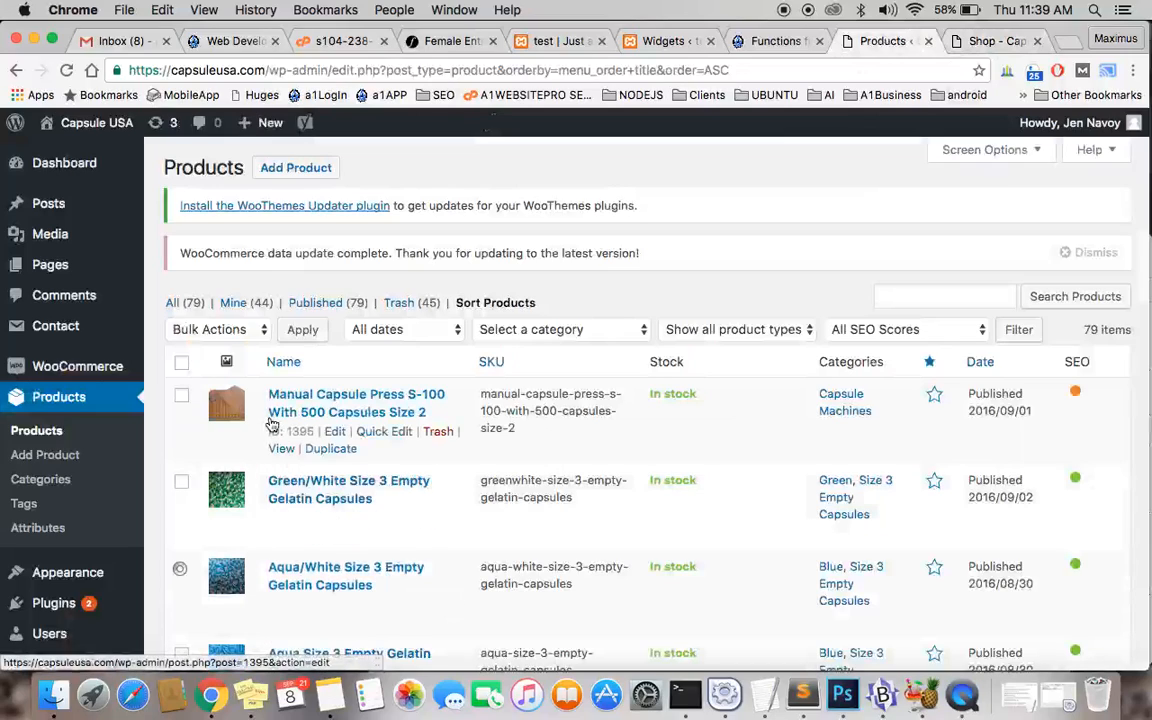
{"action": "mouse_move", "coordinate": [300, 505]}
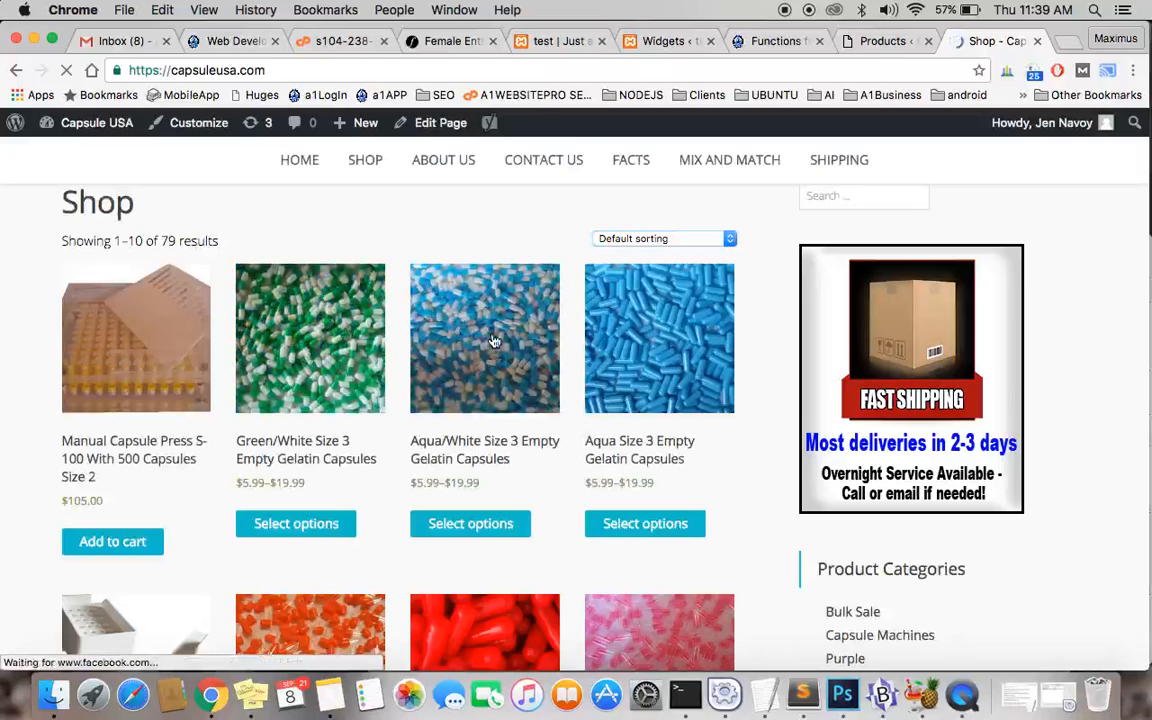
{"action": "mouse_move", "coordinate": [485, 338]}
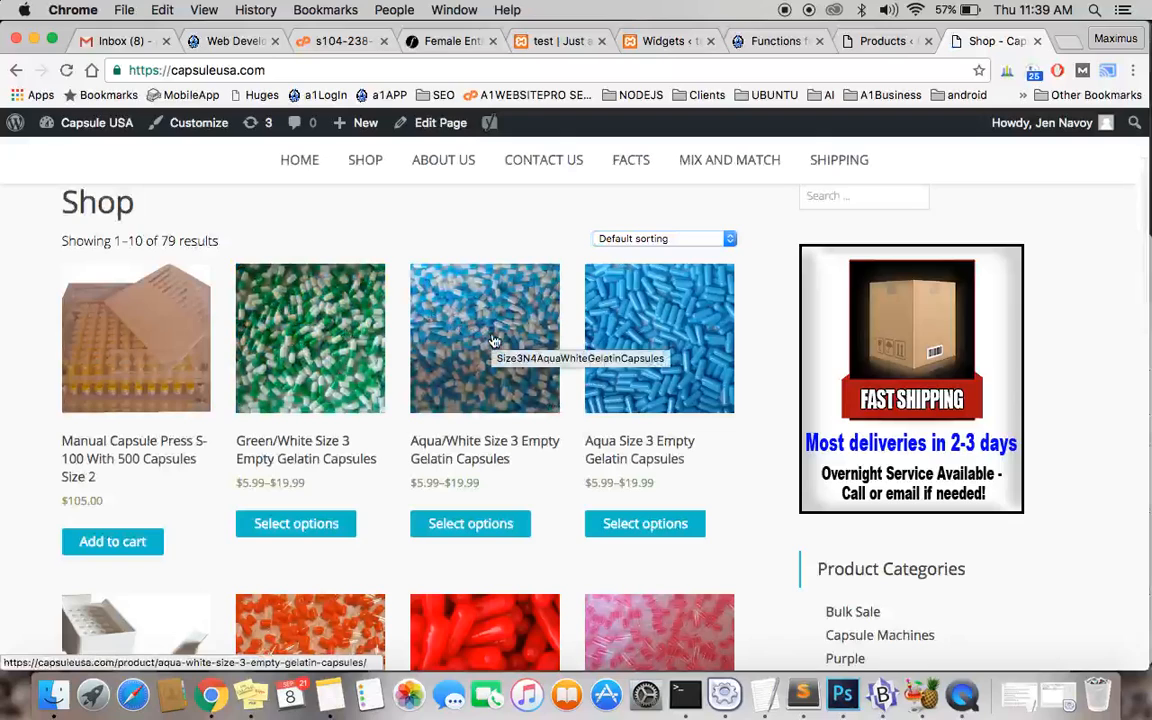
Scroll the shop to verify Green/White capsules second and Aqua/White third
{"action": "scroll", "scroll_direction": "down", "scroll_amount": 3}
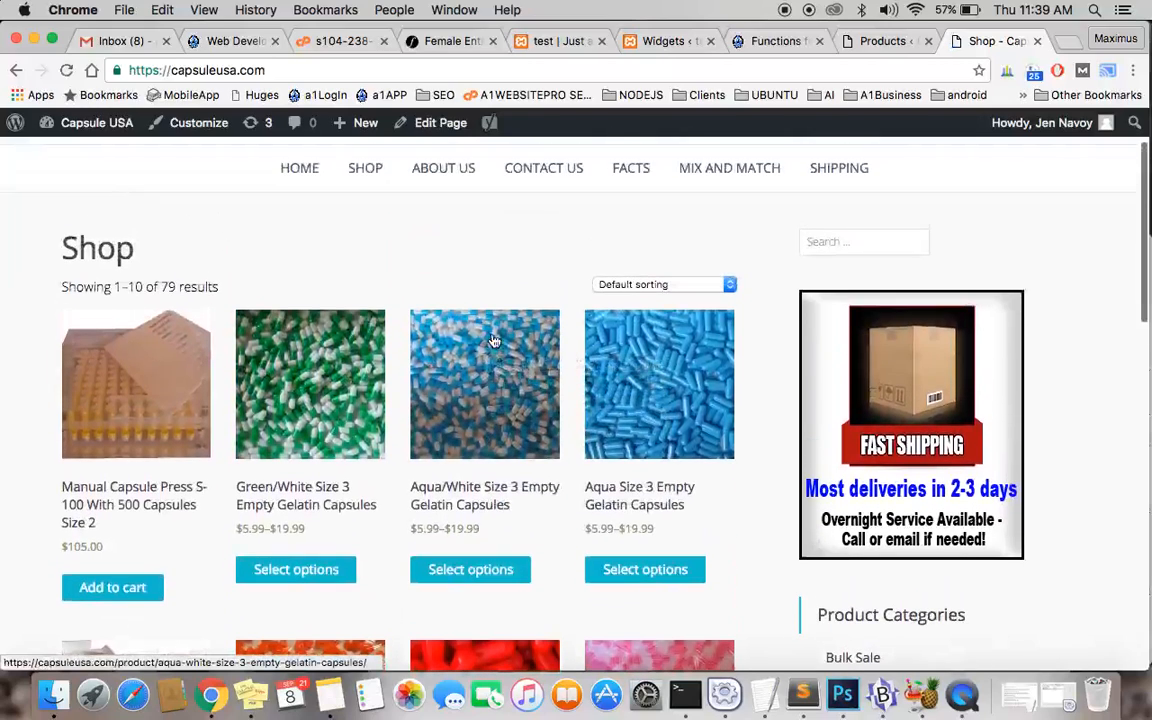
{"action": "scroll", "scroll_direction": "down", "scroll_amount": 3}
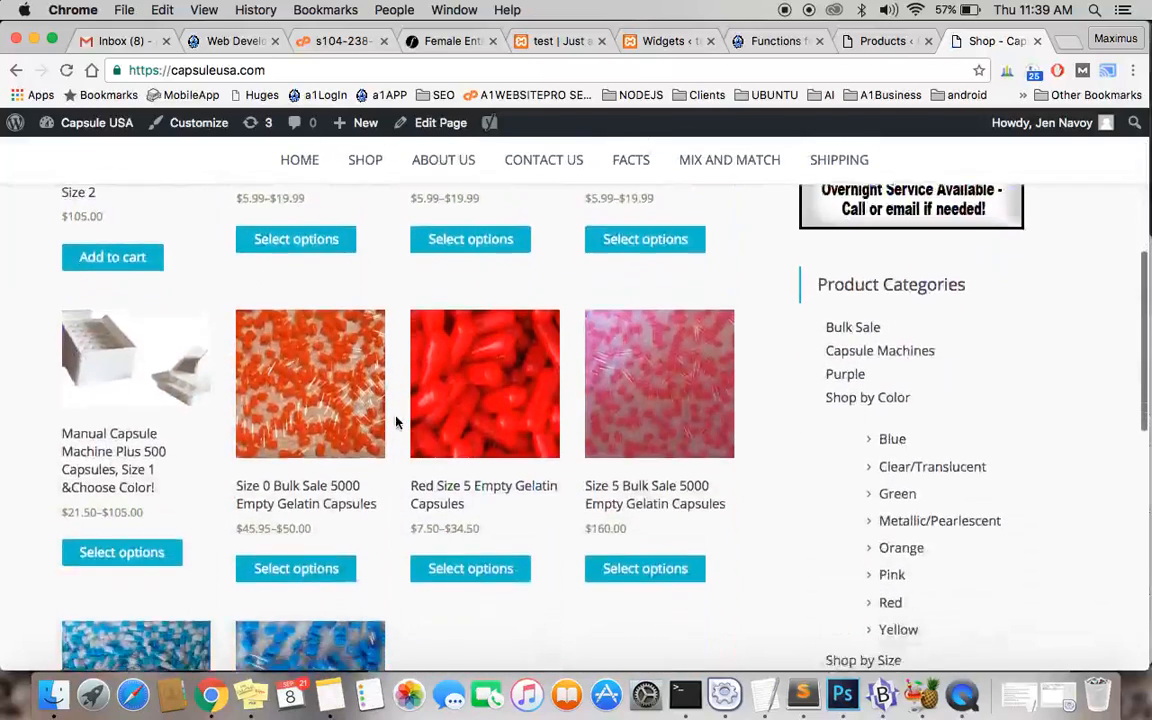
{"action": "scroll", "scroll_direction": "up", "scroll_amount": 3}
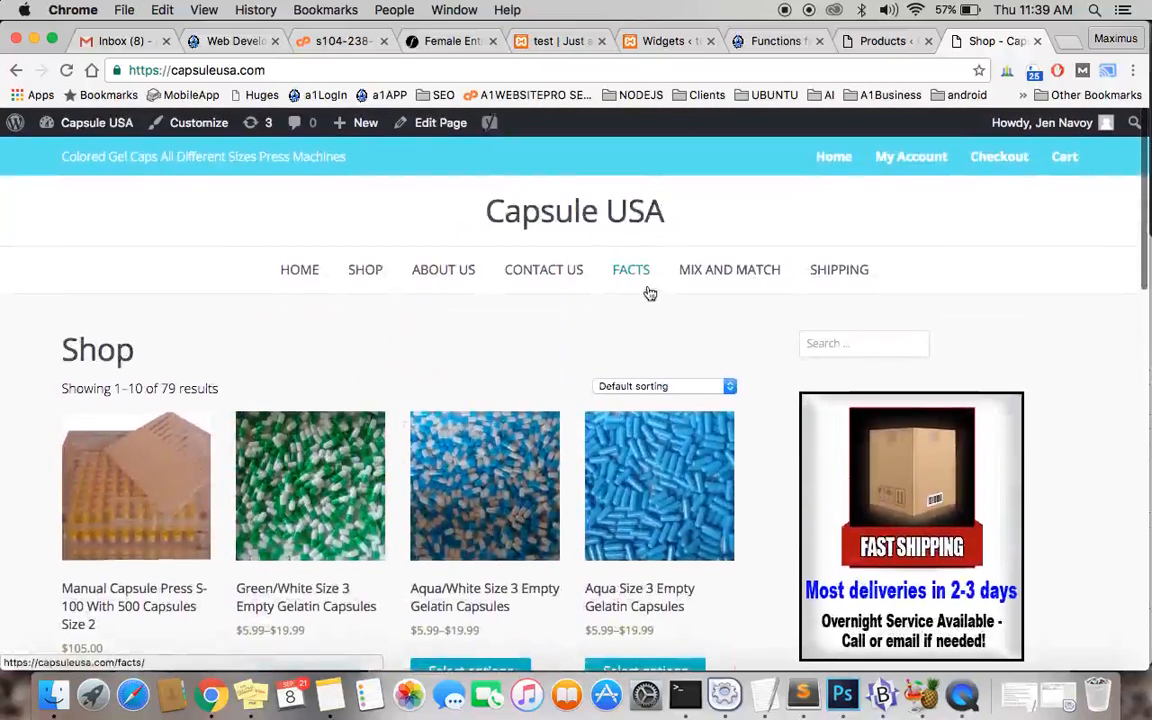
{"action": "scroll", "scroll_direction": "down", "scroll_amount": 3}
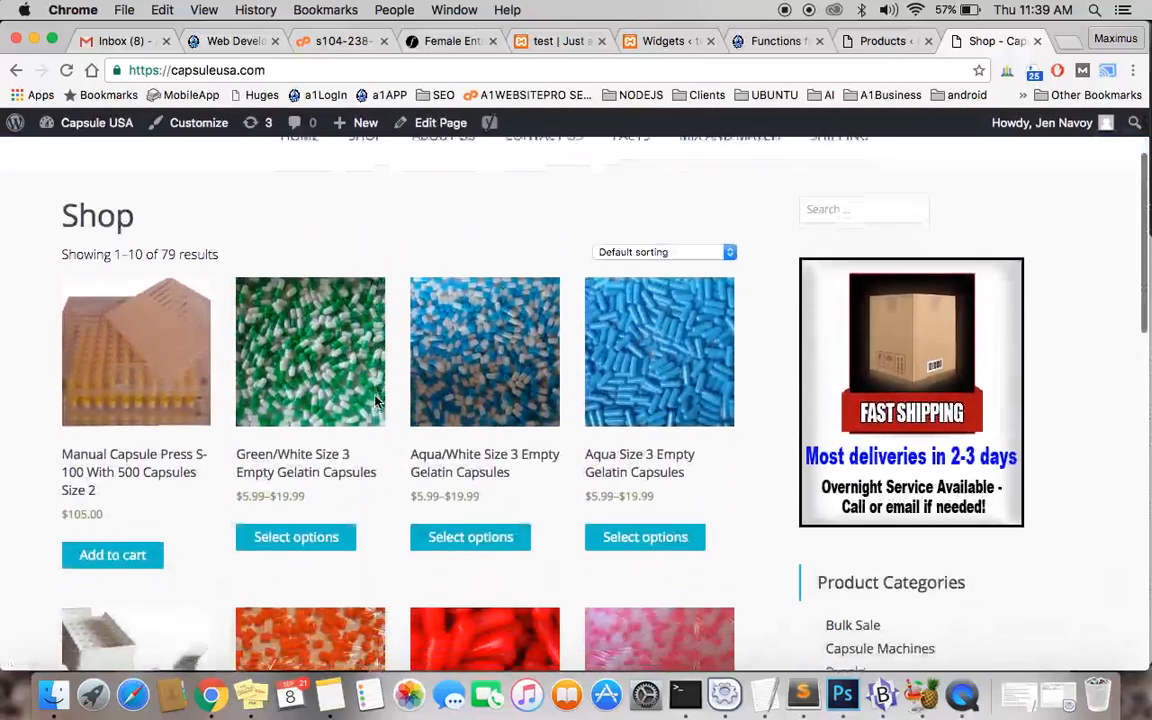